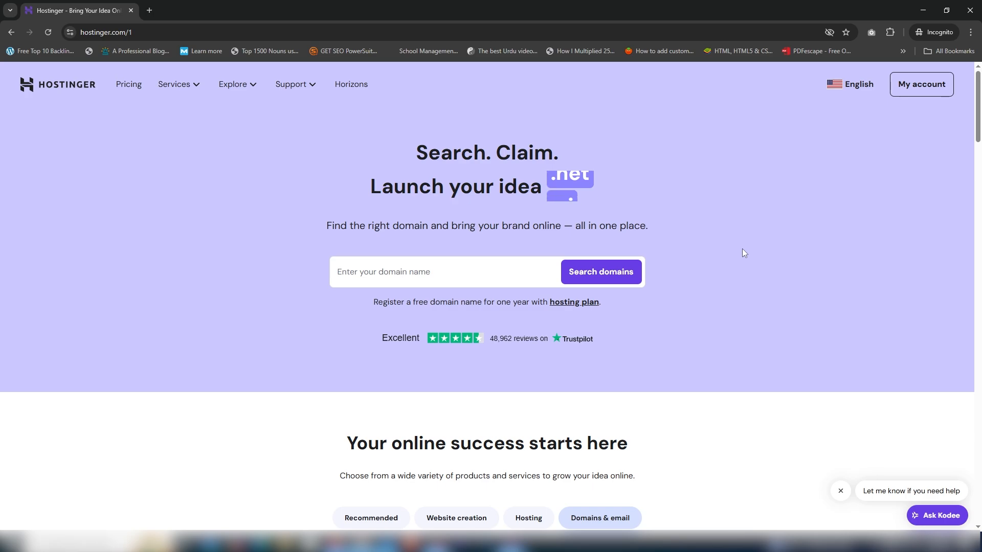
Search nodedude, find the .com taken, then search nodeduda and view nodeduda.com available at US$ 2.99
{"action": "type", "text": "nodedude"}
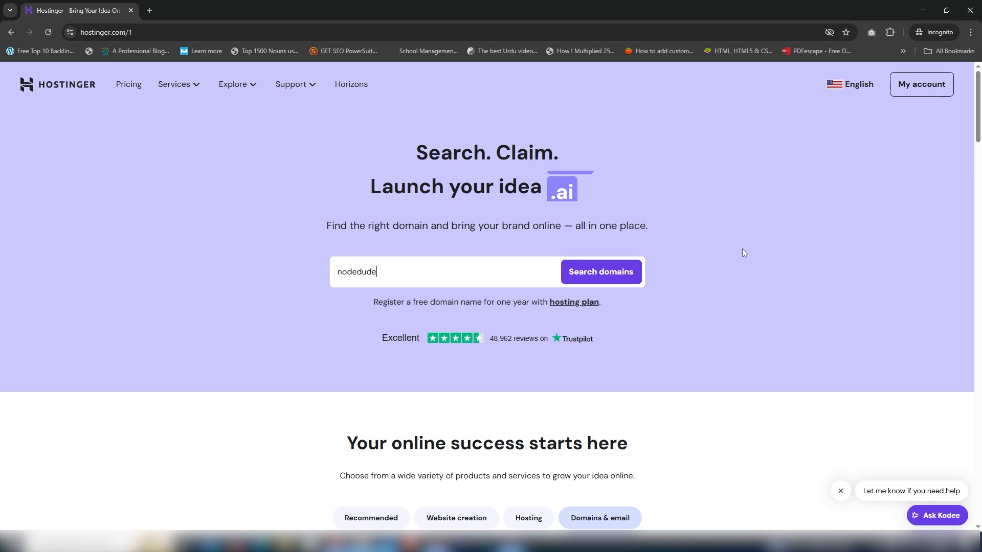
{"action": "left_click", "coordinate": [599, 272]}
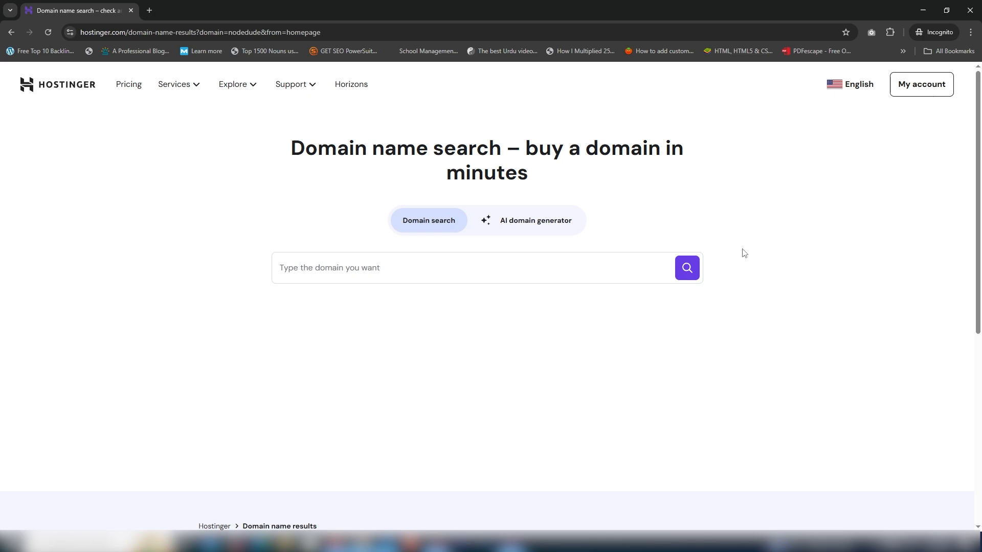
{"action": "left_click", "coordinate": [686, 268]}
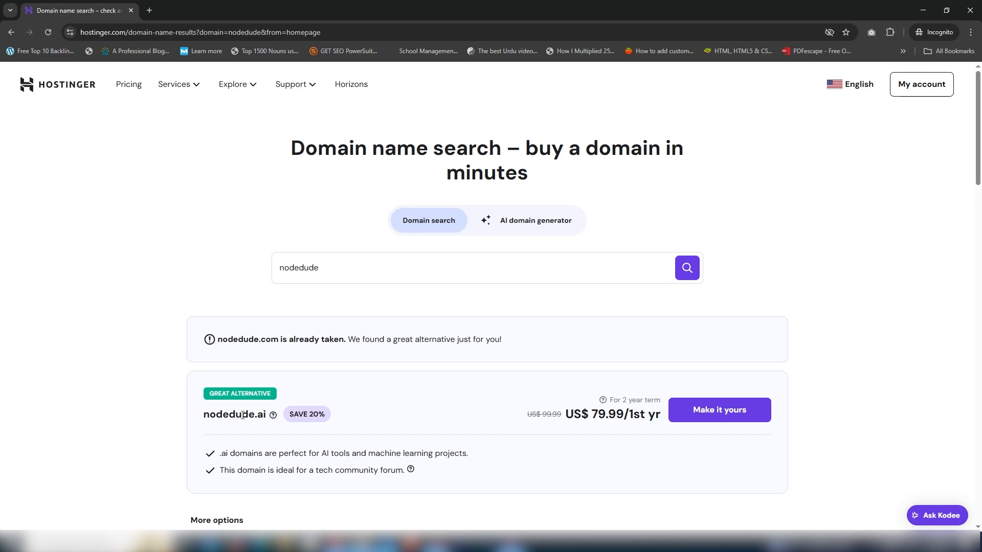
{"action": "mouse_move", "coordinate": [331, 274]}
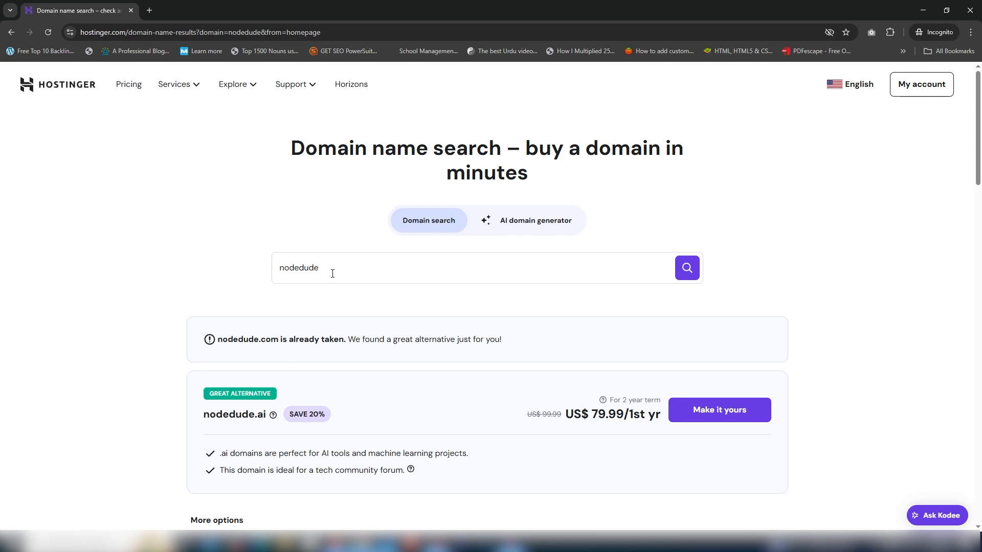
{"action": "type", "text": "nodeduda"}
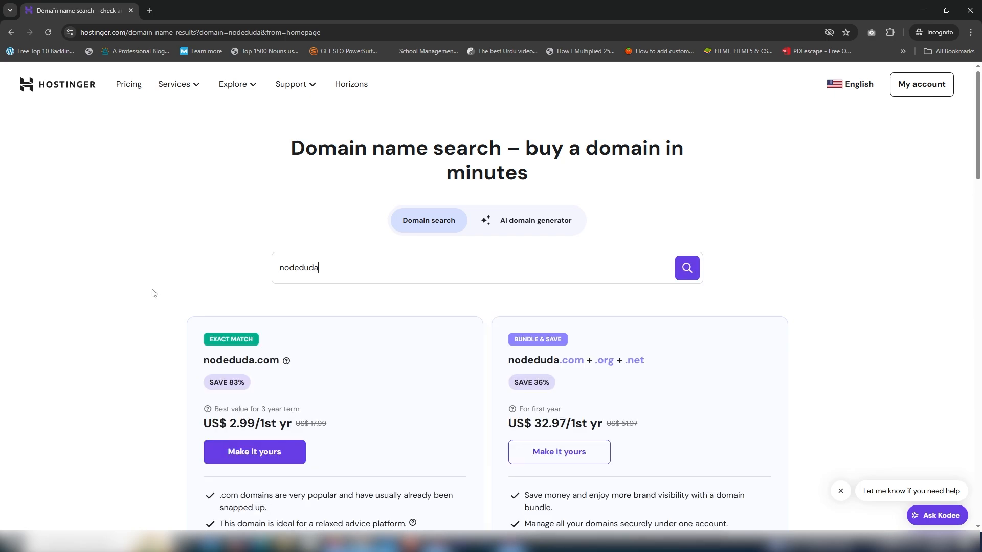
{"action": "scroll", "scroll_direction": "down", "scroll_amount": 3}
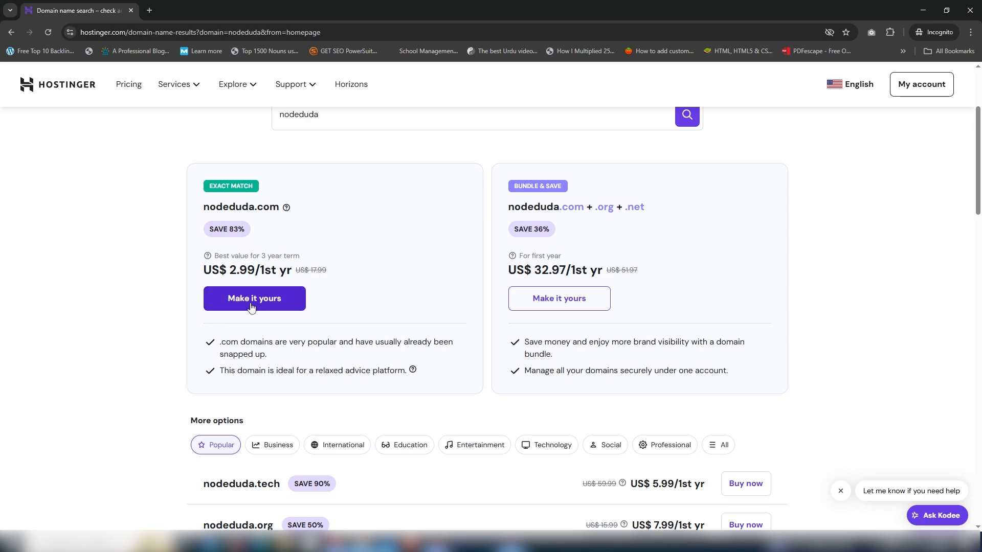
Claim nodeduda.com via 'Make it yours' and review the Premium and Business hosting bundles
{"action": "left_click", "coordinate": [253, 298]}
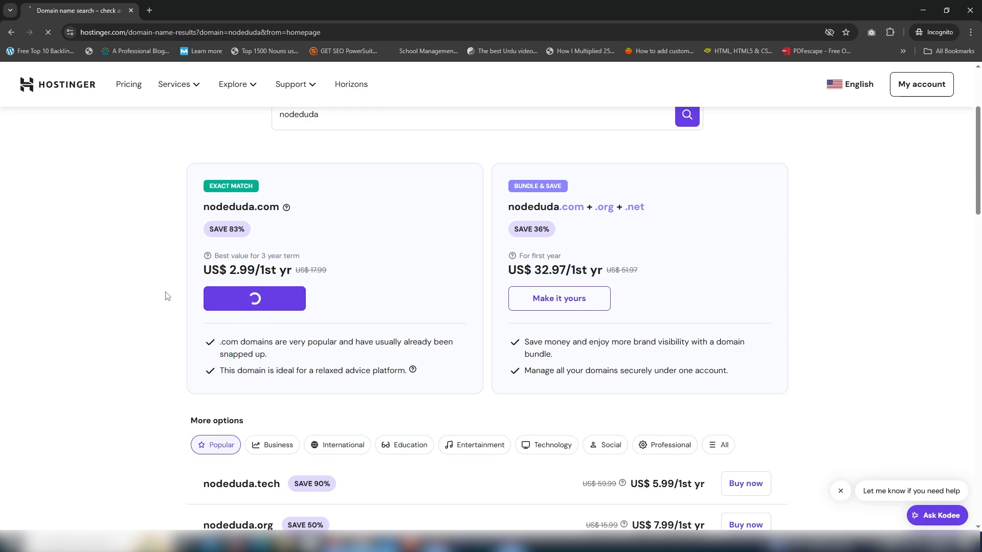
{"action": "left_click", "coordinate": [255, 297]}
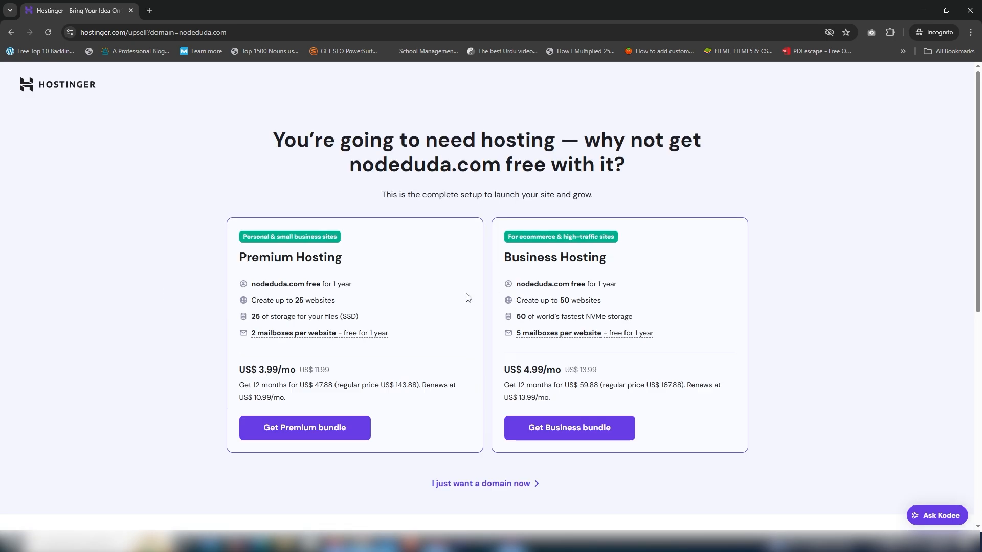
{"action": "mouse_move", "coordinate": [346, 294]}
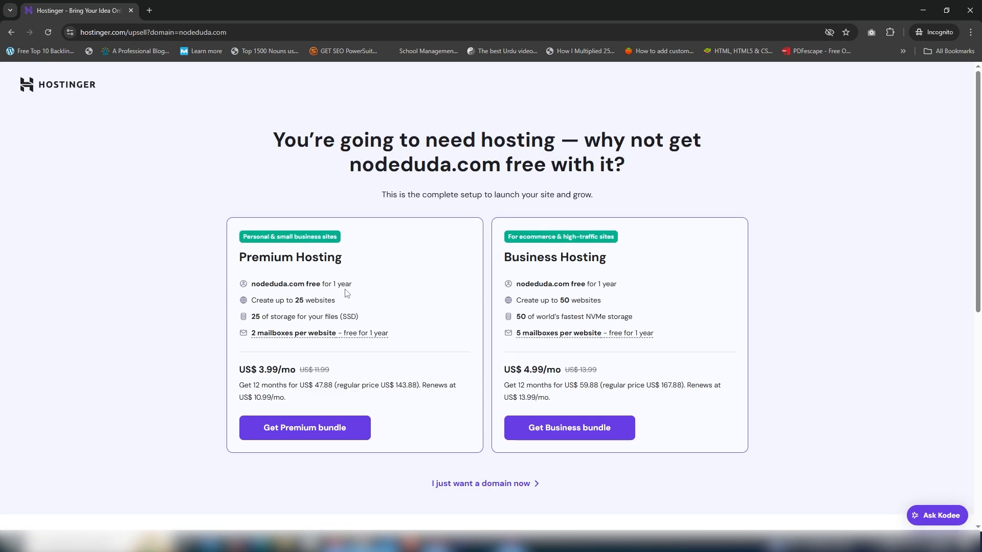
{"action": "mouse_move", "coordinate": [536, 263]}
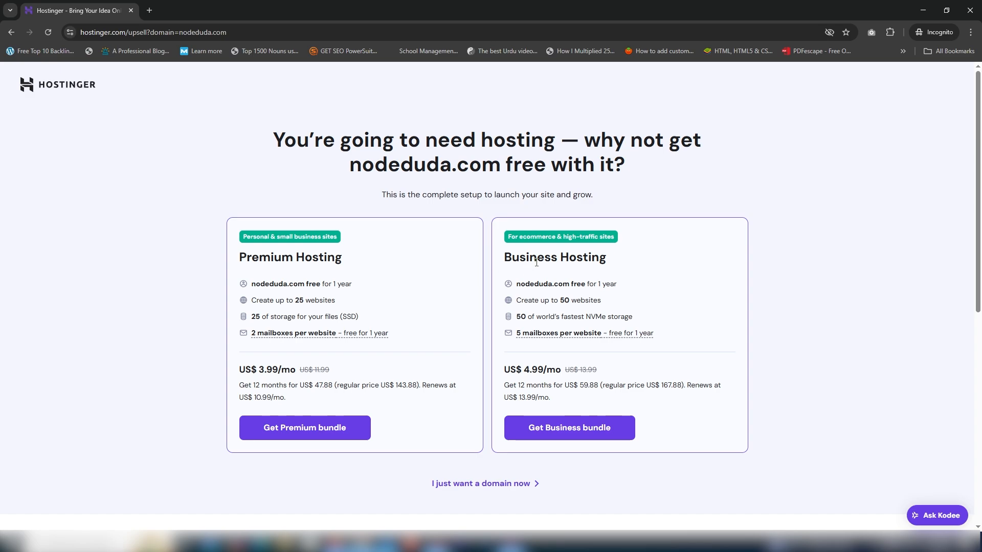
{"action": "mouse_move", "coordinate": [495, 267]}
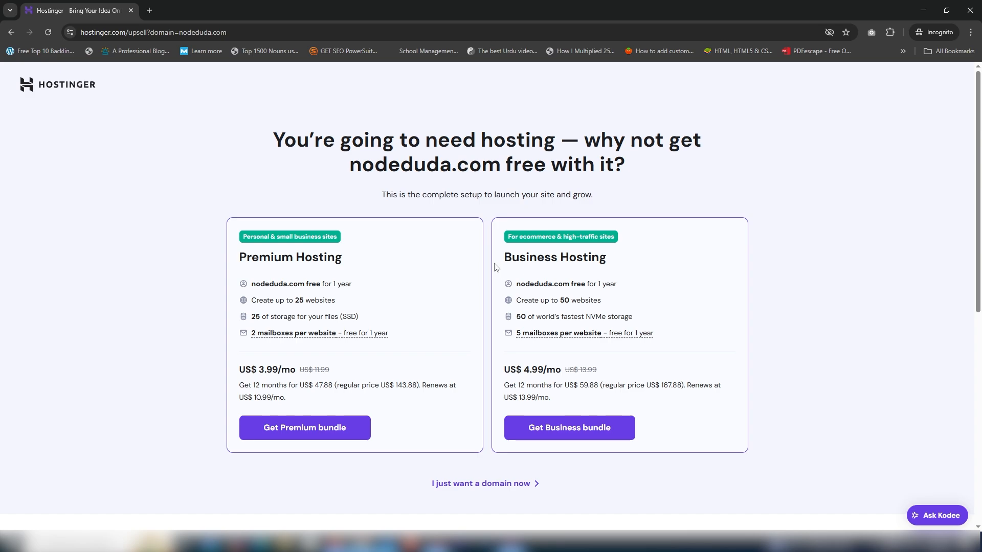
{"action": "double_click", "coordinate": [318, 257]}
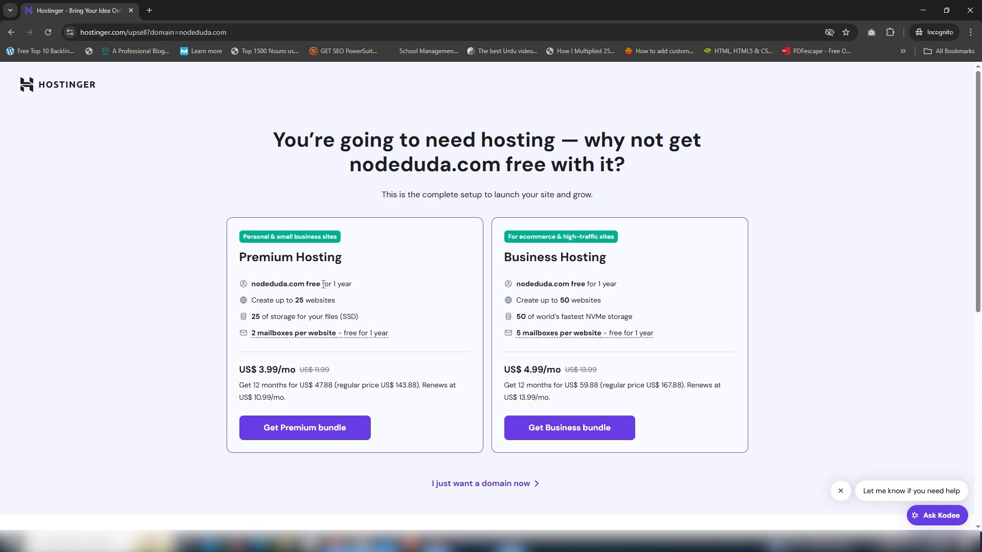
{"action": "double_click", "coordinate": [299, 300]}
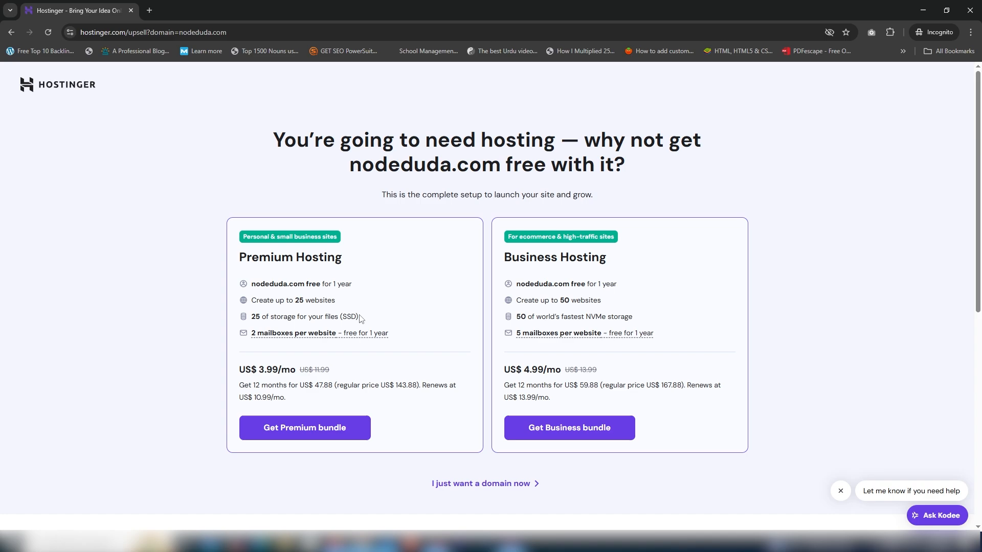
{"action": "mouse_move", "coordinate": [293, 332]}
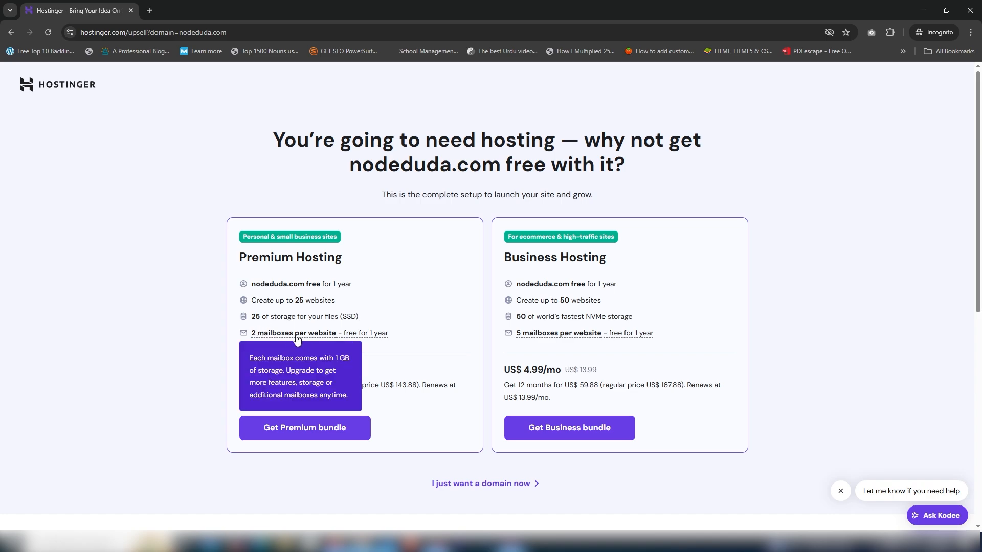
{"action": "mouse_move", "coordinate": [249, 348]}
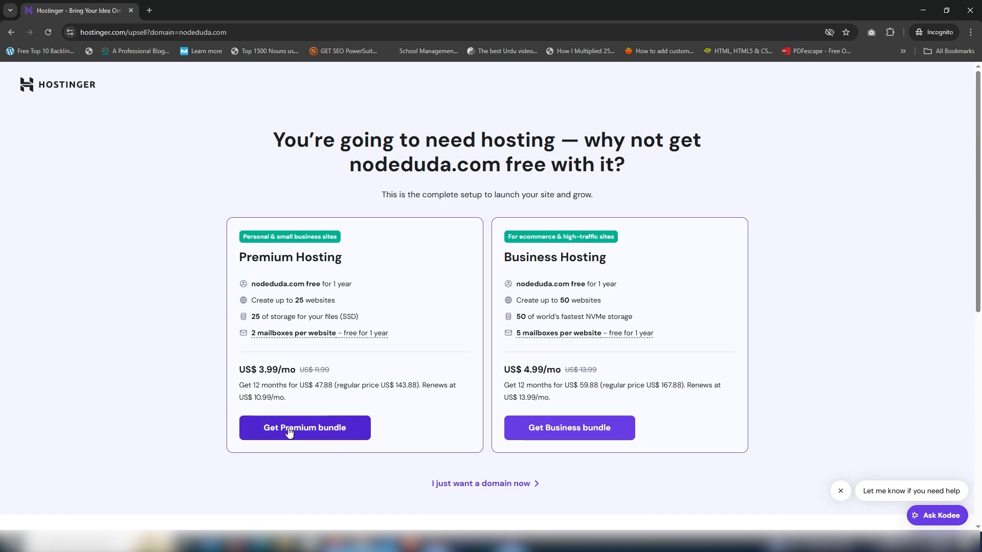
{"action": "mouse_move", "coordinate": [197, 330]}
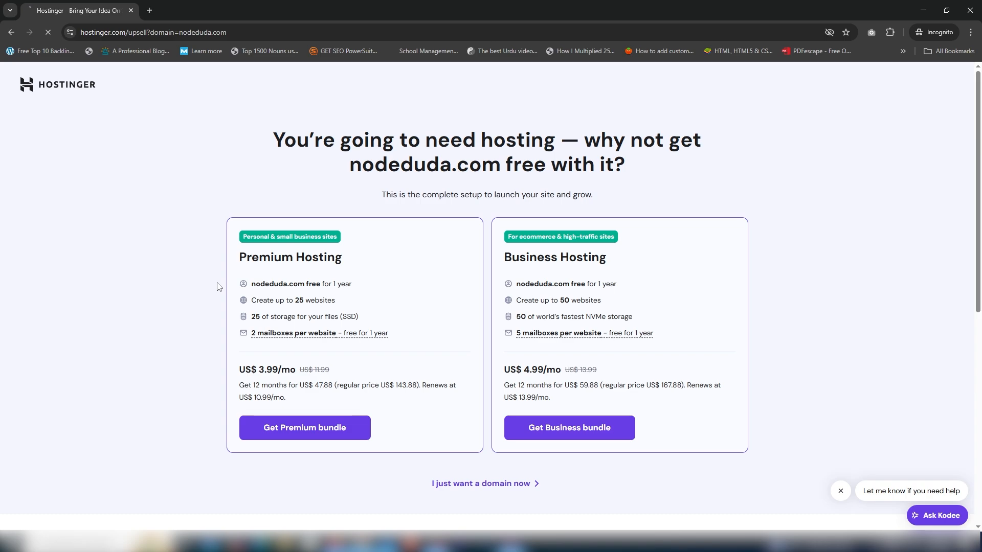
Add the Premium bundle to the cart with 48 months hosting and the free domain, subtotal US$ 143.52
{"action": "left_click", "coordinate": [305, 428]}
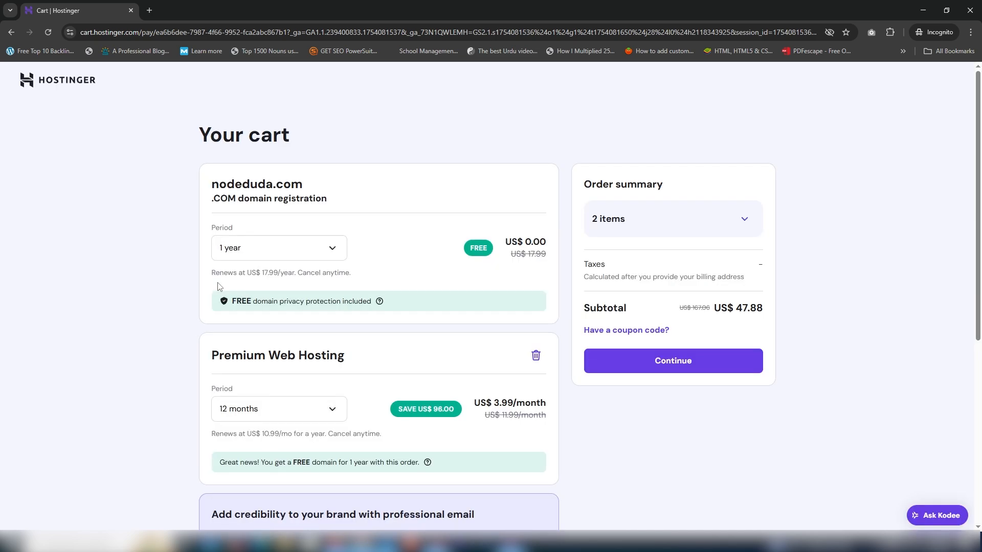
{"action": "mouse_move", "coordinate": [165, 289]}
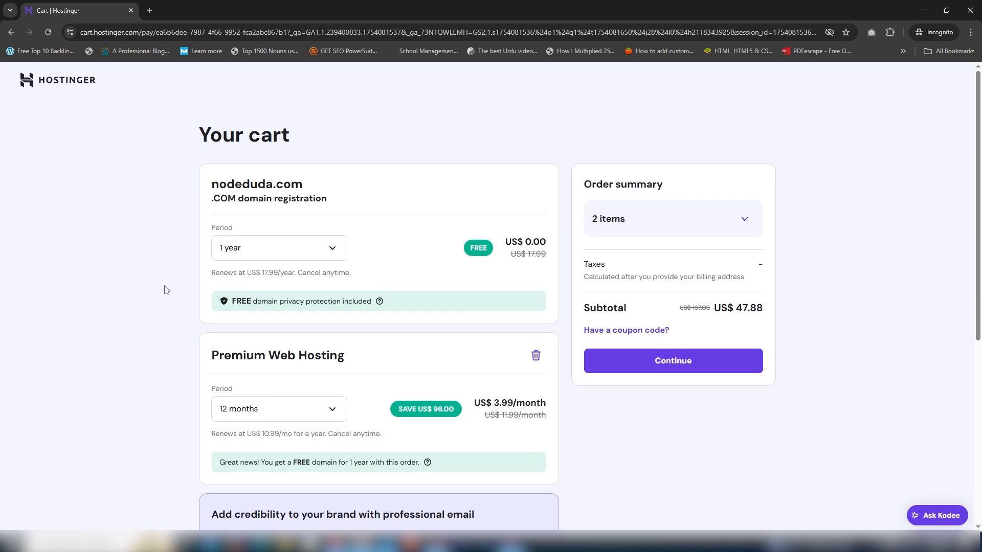
{"action": "mouse_move", "coordinate": [495, 263]}
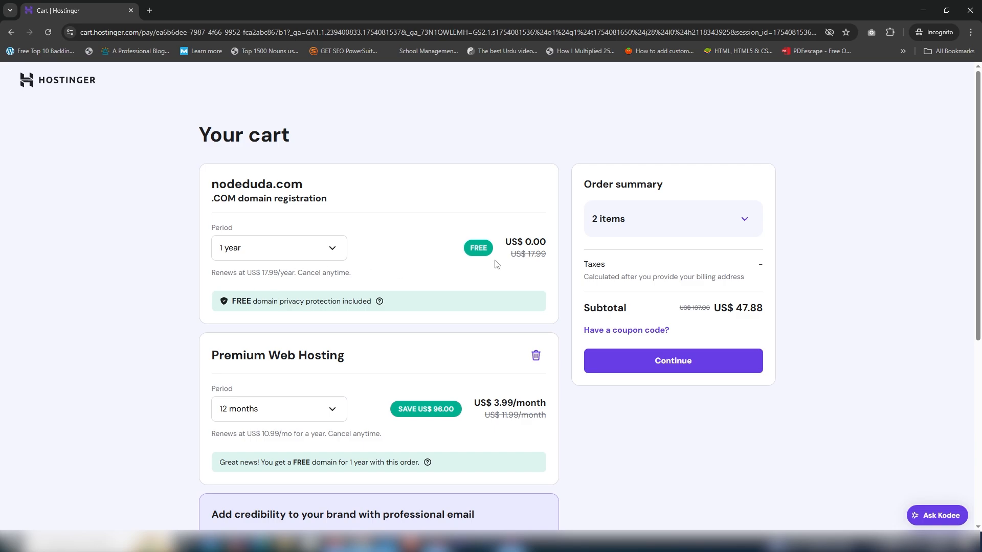
{"action": "mouse_move", "coordinate": [259, 389]}
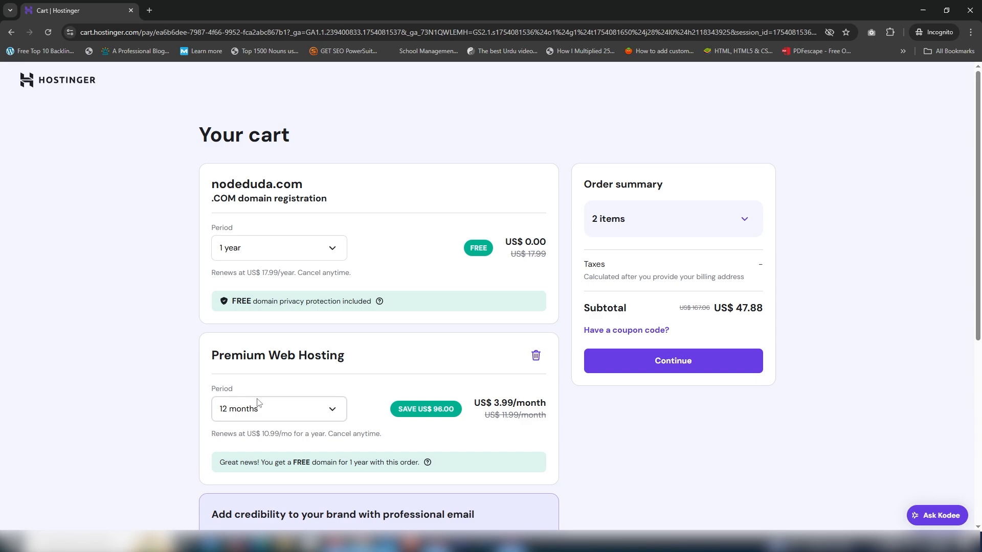
{"action": "mouse_move", "coordinate": [175, 399]}
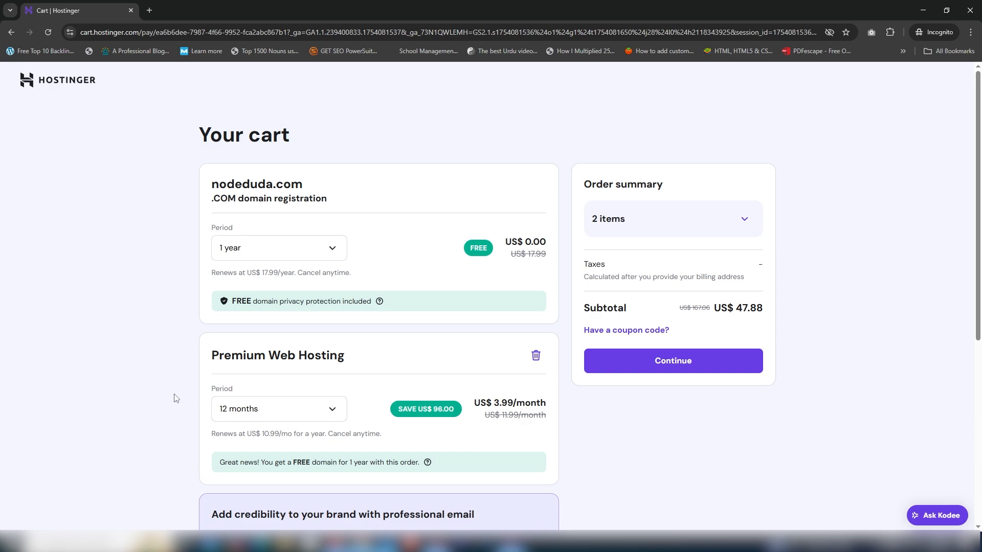
{"action": "scroll", "scroll_direction": "down", "scroll_amount": 3}
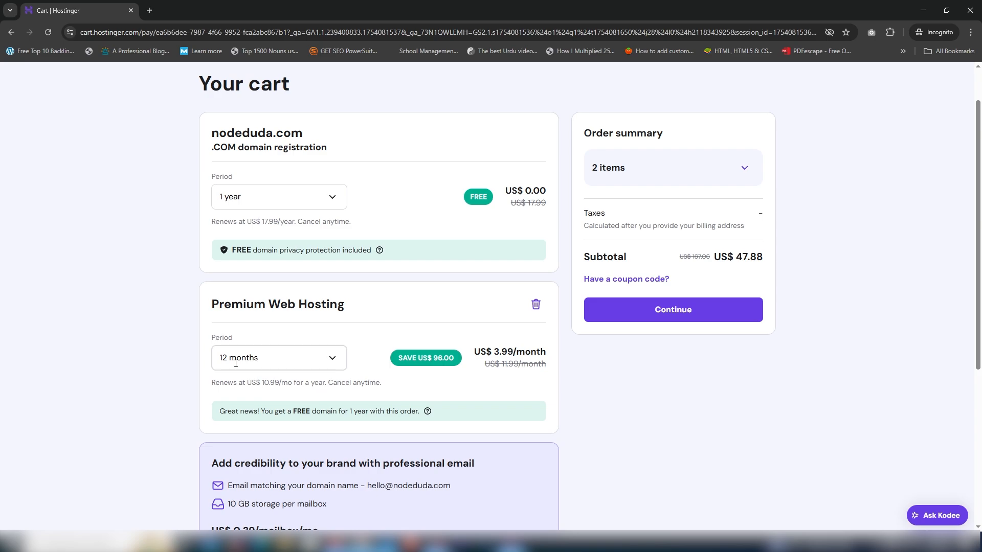
{"action": "left_click", "coordinate": [278, 358]}
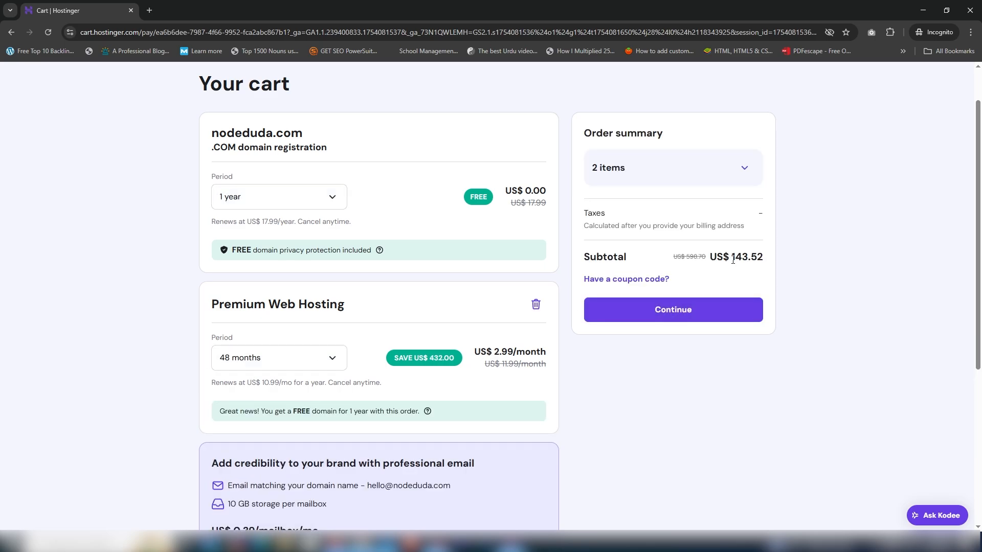
{"action": "mouse_move", "coordinate": [749, 270]}
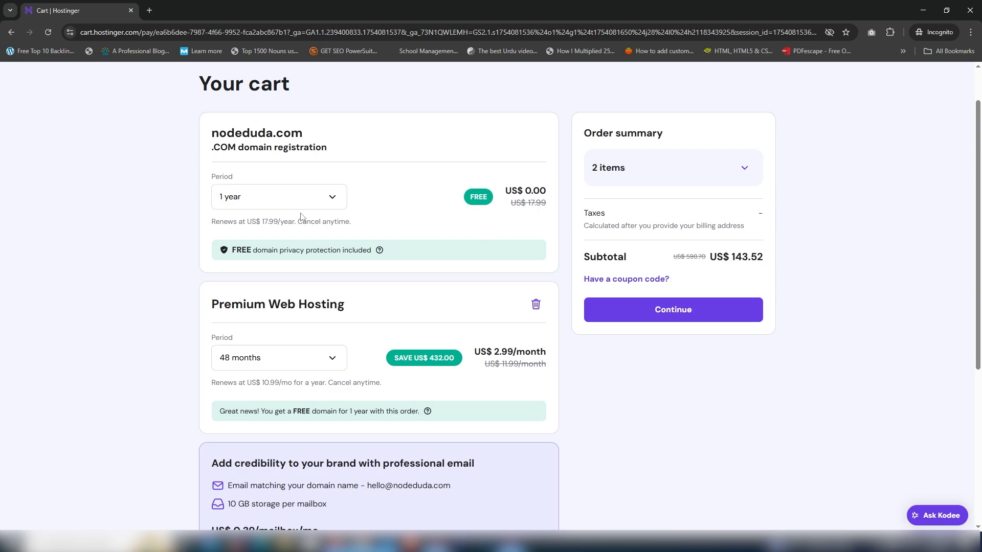
{"action": "mouse_move", "coordinate": [350, 217]}
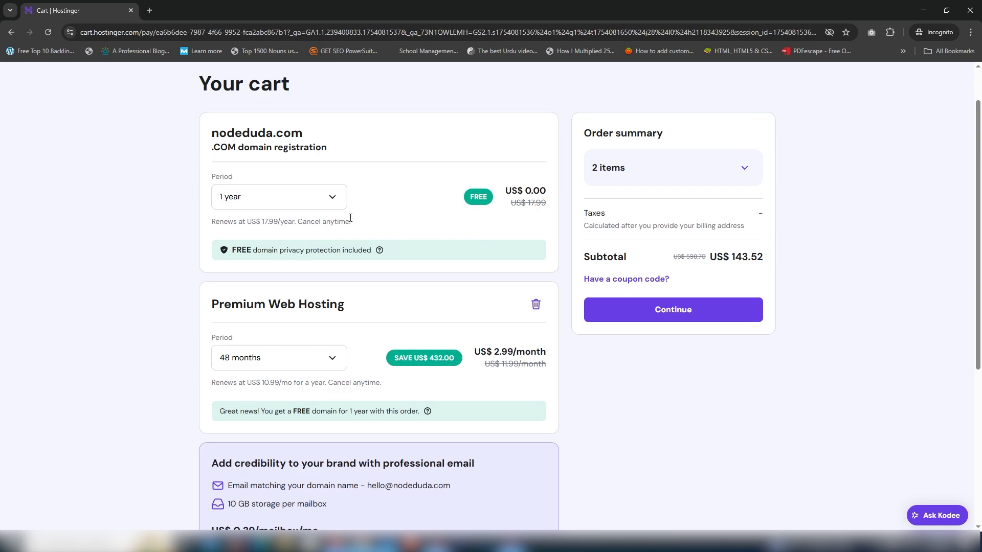
{"action": "mouse_move", "coordinate": [191, 348]}
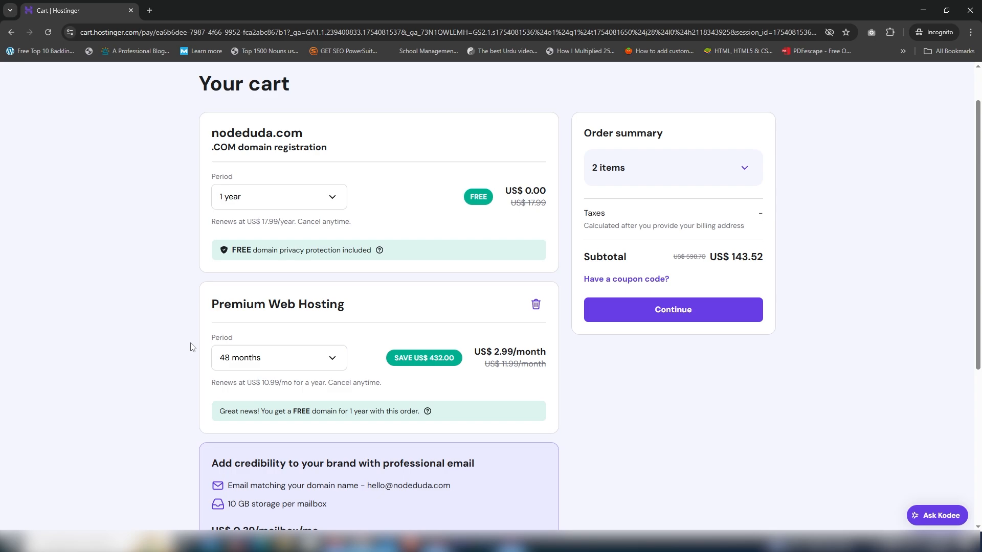
{"action": "scroll", "scroll_direction": "down", "scroll_amount": 3}
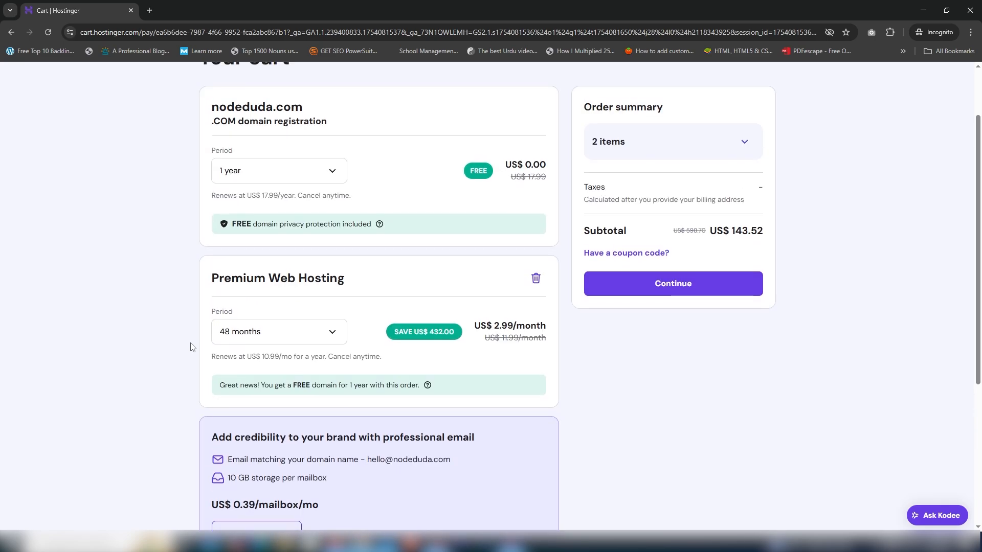
Continue from the cart to checkout and focus the Email address field on the Register page
{"action": "left_click", "coordinate": [672, 284]}
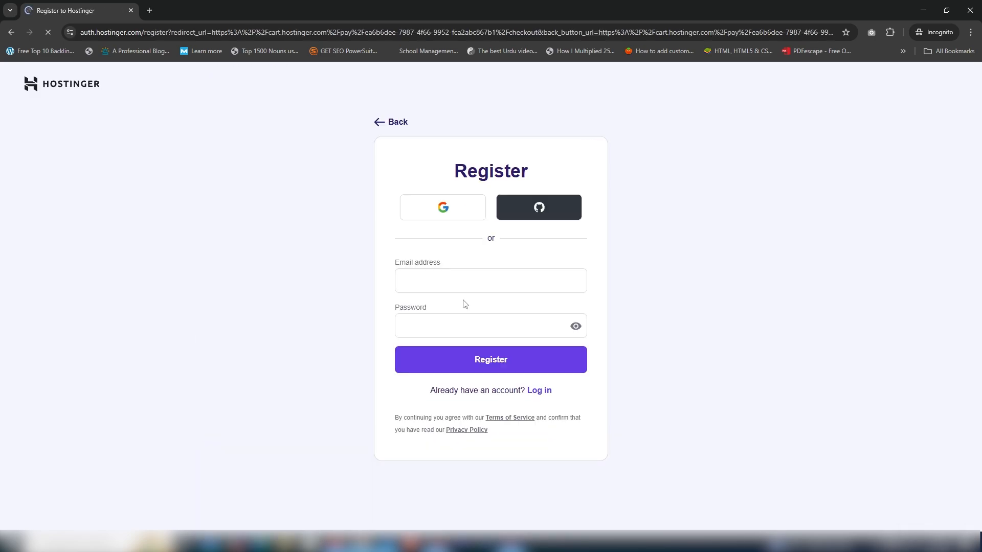
{"action": "left_click", "coordinate": [490, 280]}
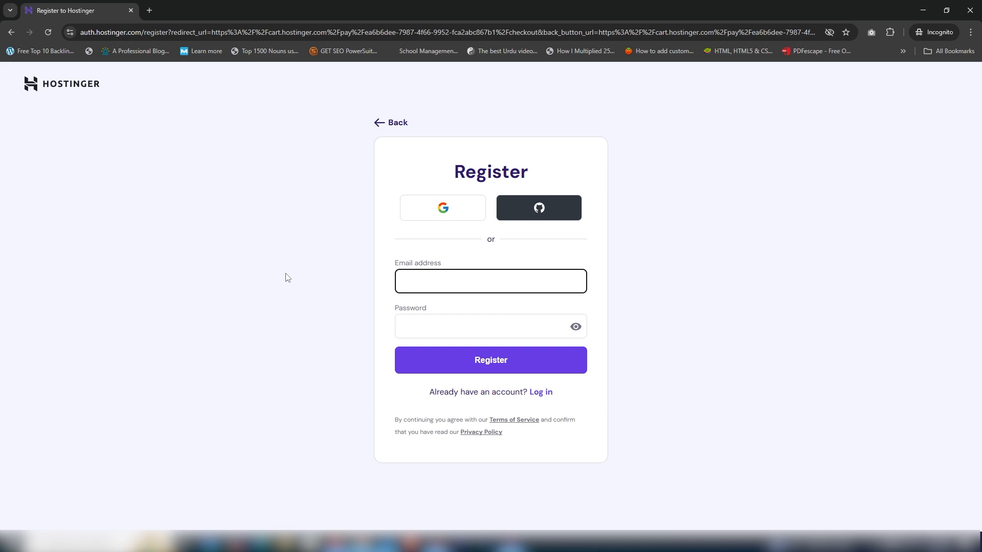
{"action": "left_click", "coordinate": [489, 280]}
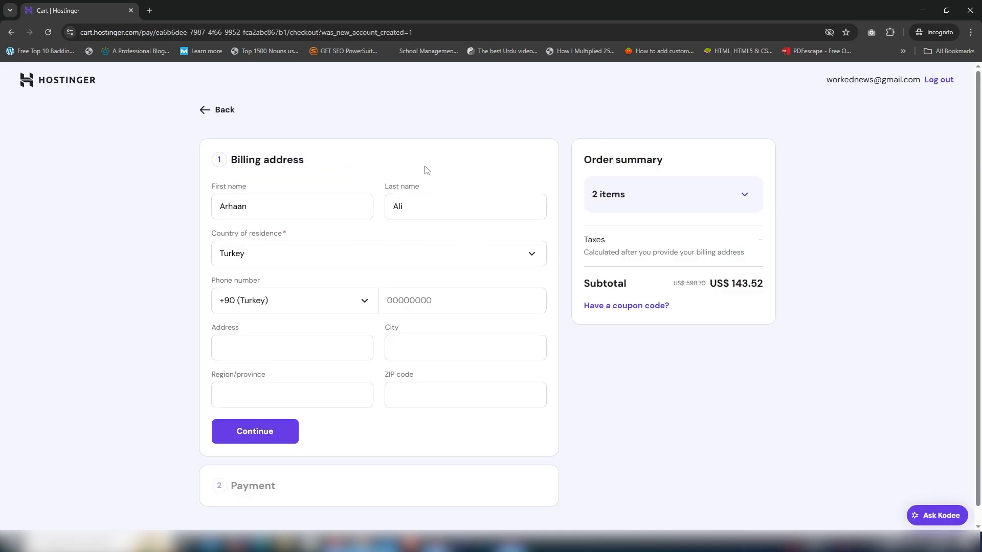
{"action": "mouse_move", "coordinate": [627, 382]}
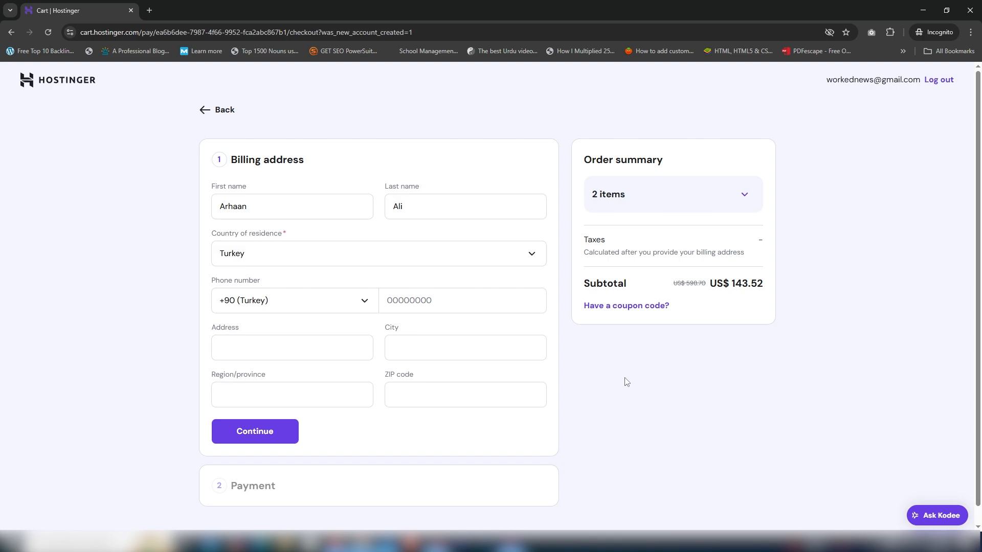
{"action": "mouse_move", "coordinate": [65, 308]}
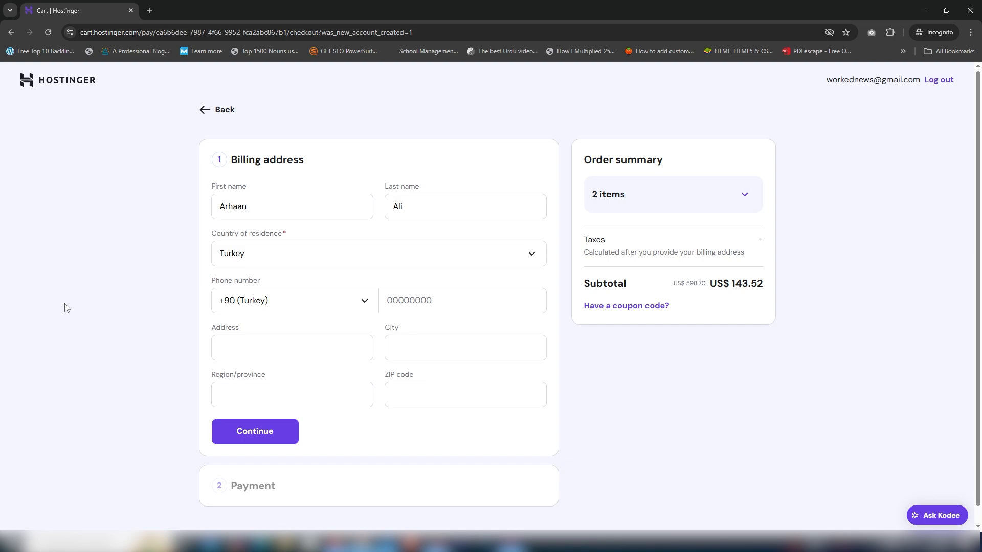
{"action": "mouse_move", "coordinate": [194, 254]}
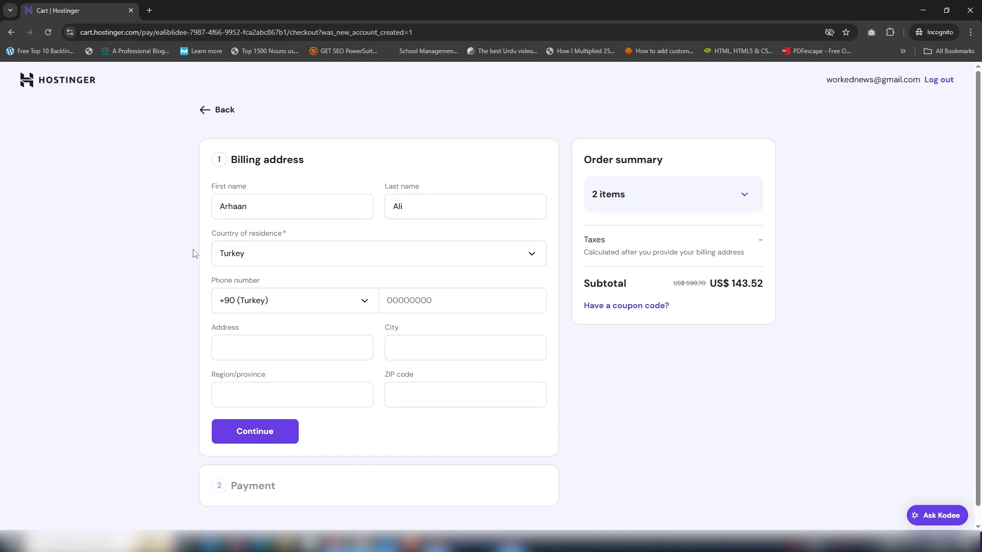
{"action": "mouse_move", "coordinate": [348, 332]}
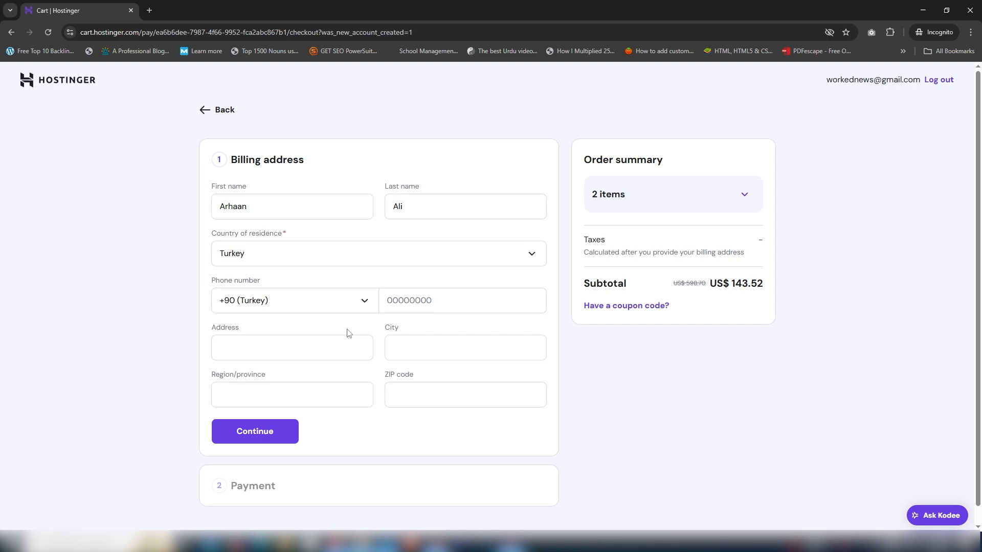
{"action": "scroll", "scroll_direction": "down", "scroll_amount": 3}
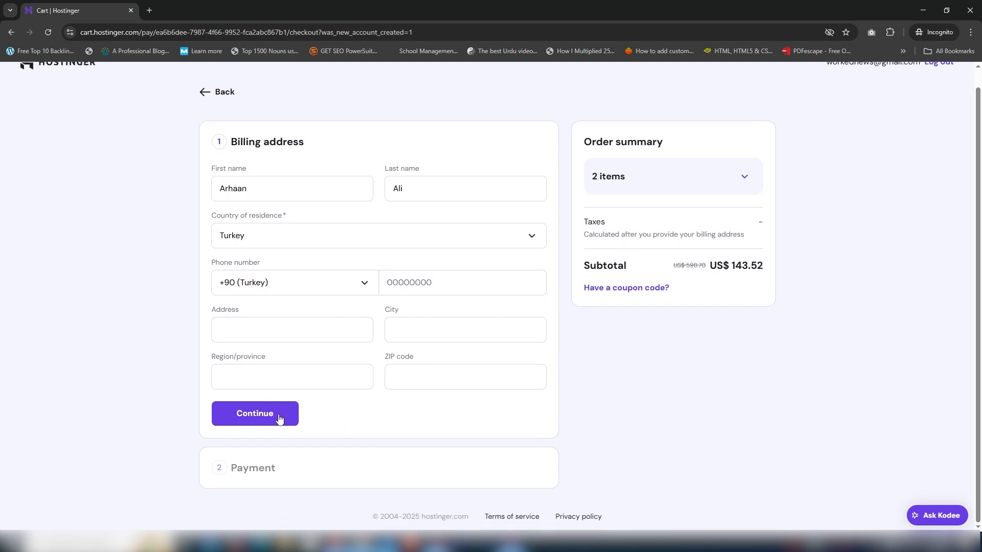
{"action": "mouse_move", "coordinate": [233, 477]}
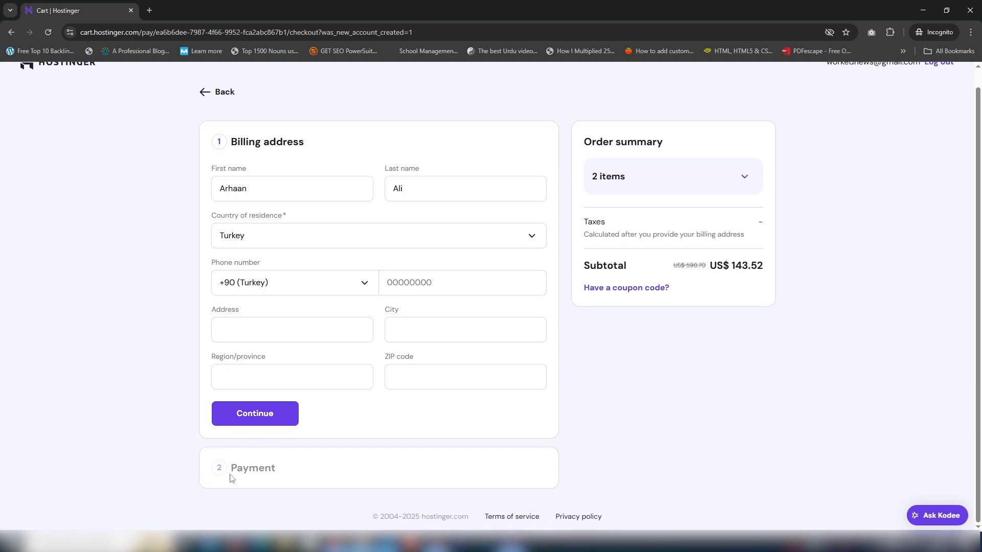
{"action": "mouse_move", "coordinate": [182, 442]}
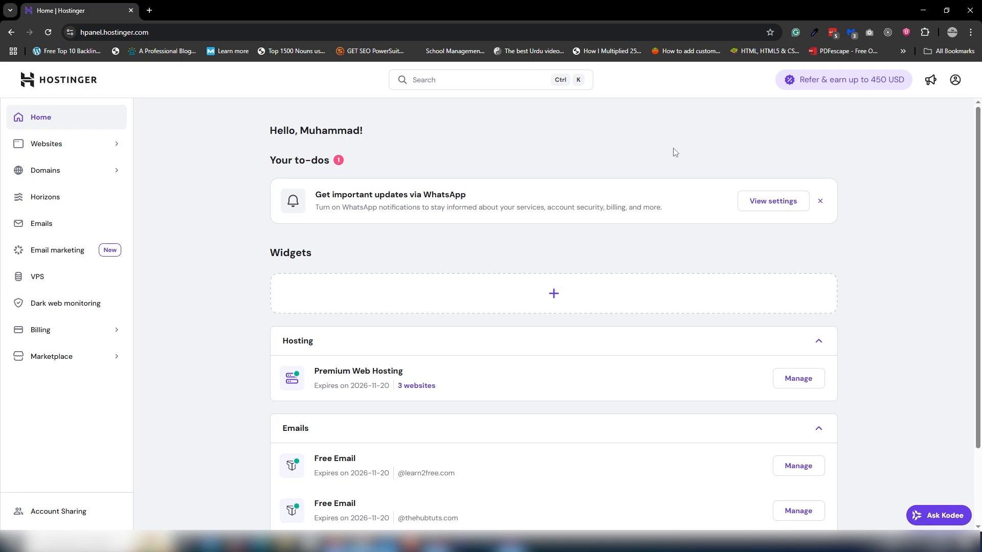
Show the Domain portfolio and select learn2free.com to copy and check it
{"action": "left_click", "coordinate": [45, 169]}
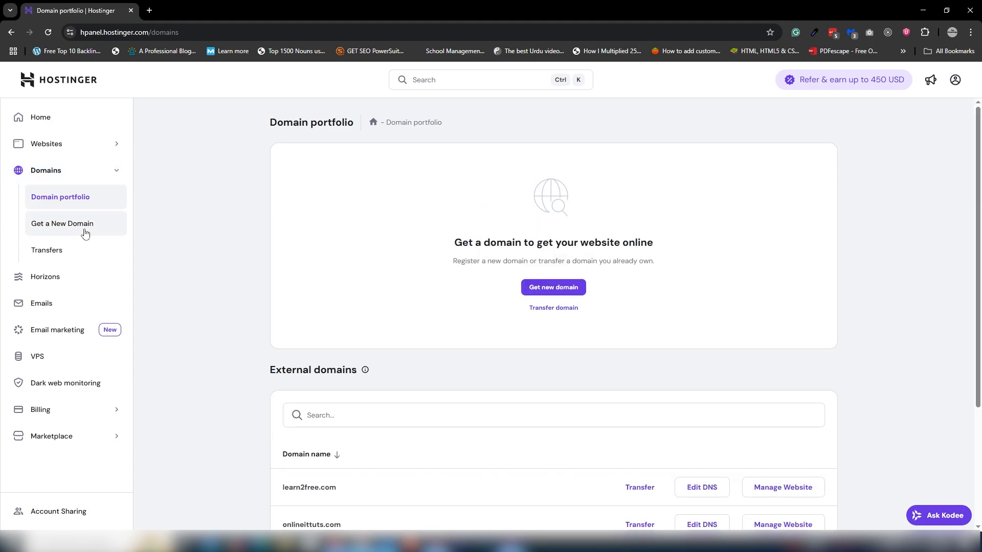
{"action": "scroll", "scroll_direction": "down", "scroll_amount": 3}
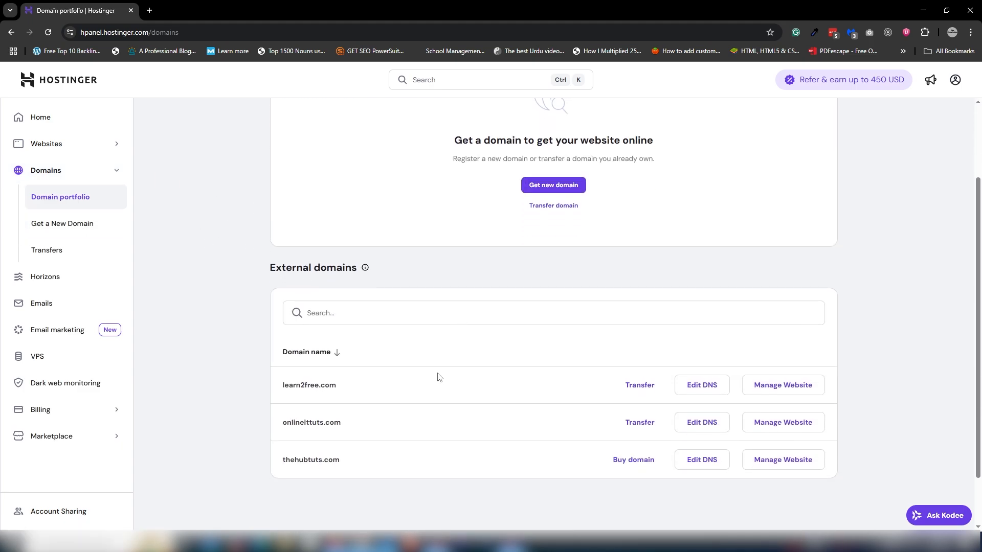
{"action": "mouse_move", "coordinate": [378, 386]}
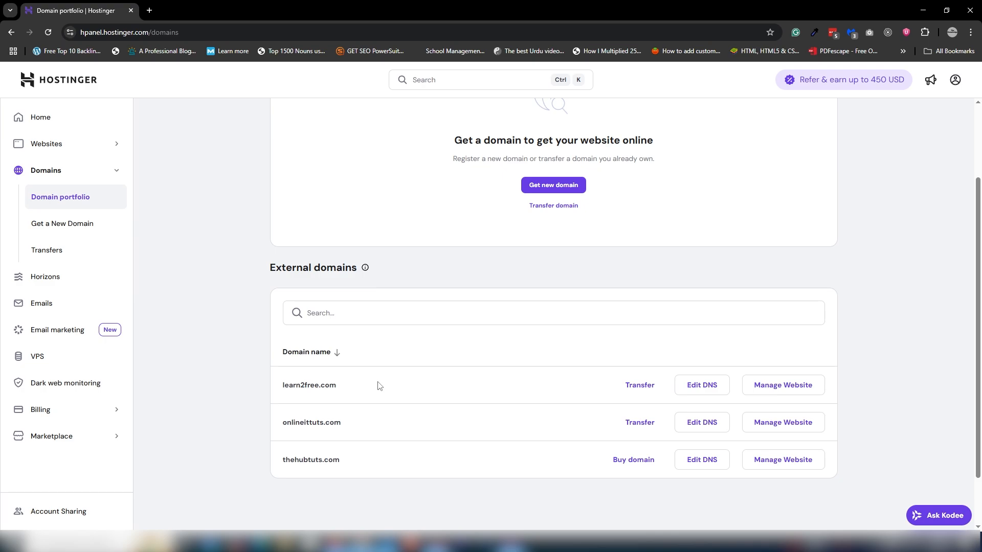
{"action": "mouse_move", "coordinate": [325, 387]}
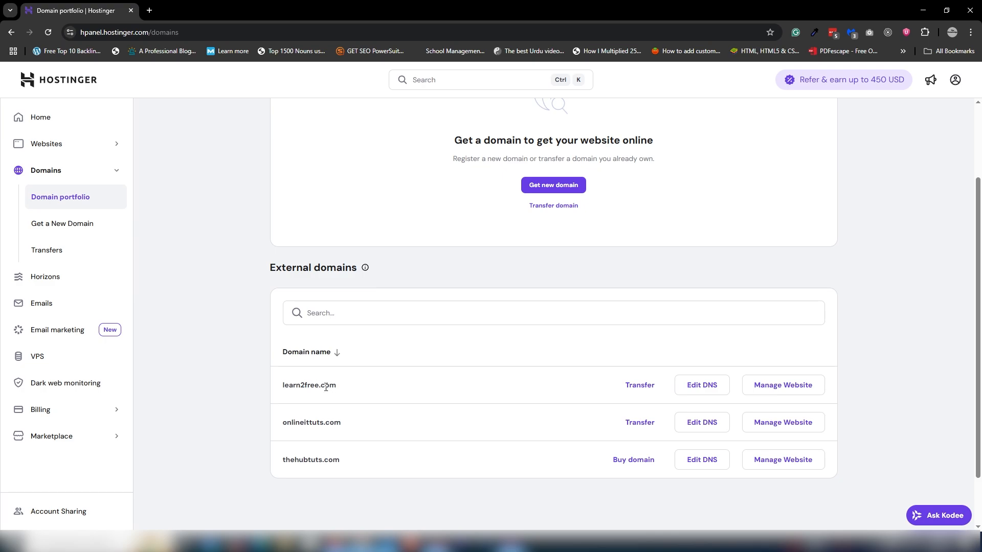
{"action": "double_click", "coordinate": [309, 385]}
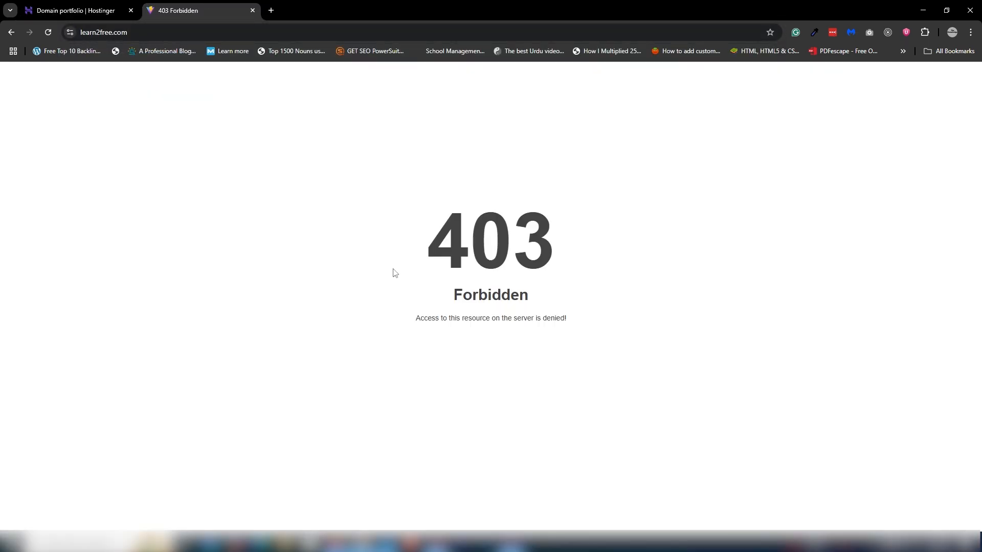
{"action": "mouse_move", "coordinate": [437, 259]}
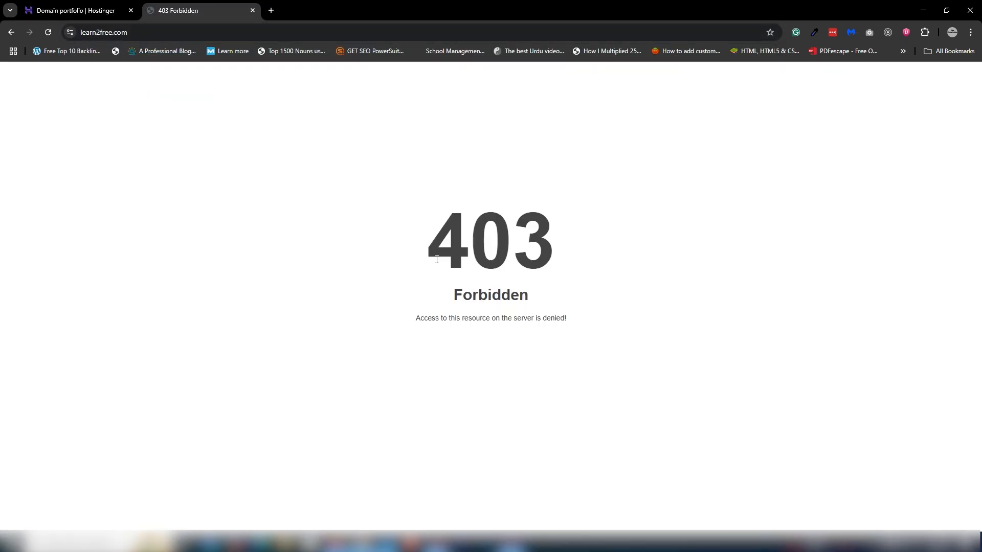
{"action": "mouse_move", "coordinate": [235, 24]}
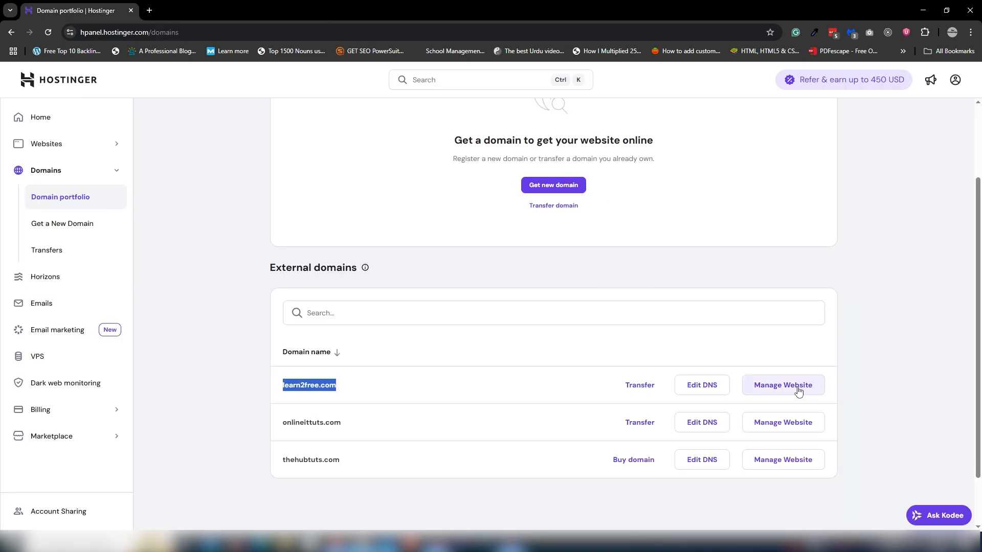
Manage learn2free.com, launch its File manager and enter the public_html folder
{"action": "left_click", "coordinate": [782, 386]}
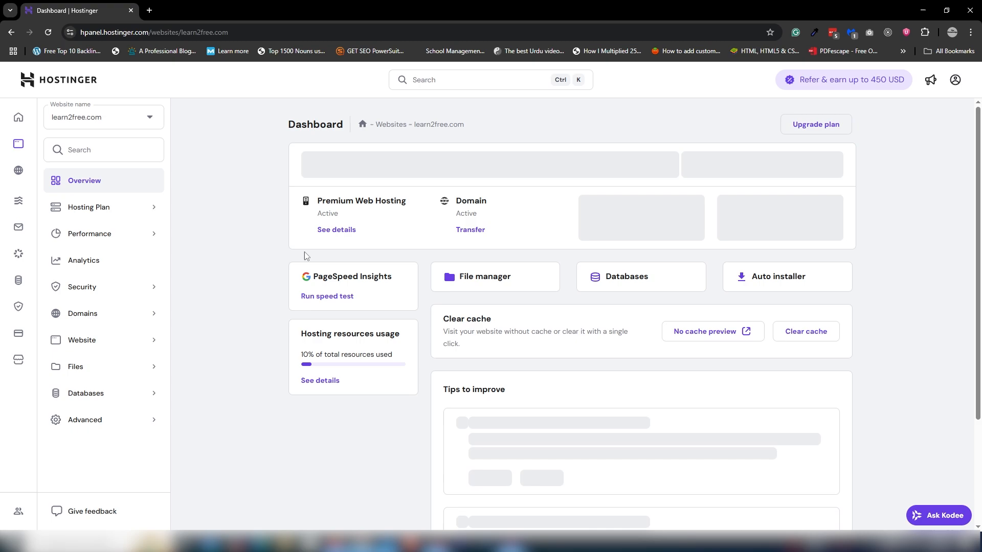
{"action": "left_click", "coordinate": [484, 277]}
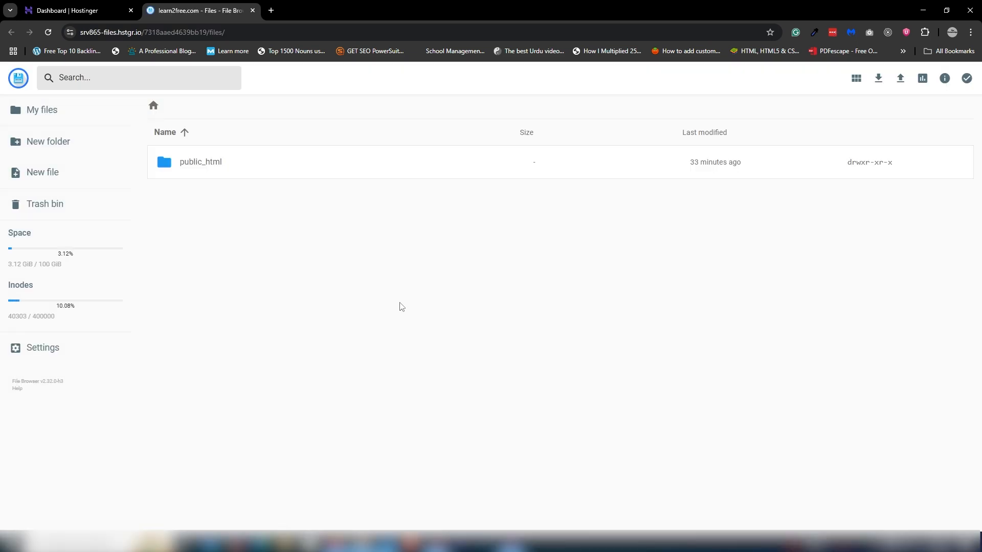
{"action": "mouse_move", "coordinate": [201, 166]}
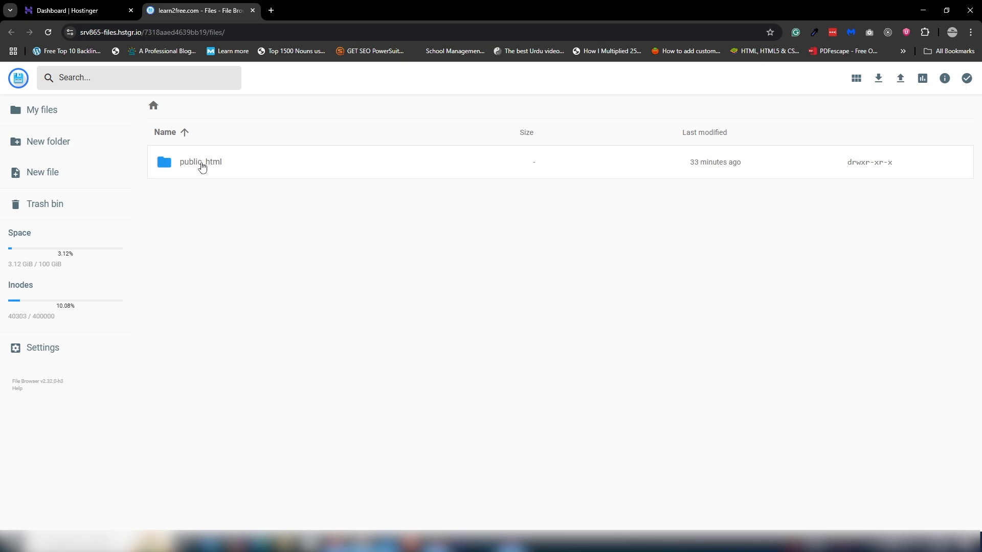
{"action": "double_click", "coordinate": [199, 163]}
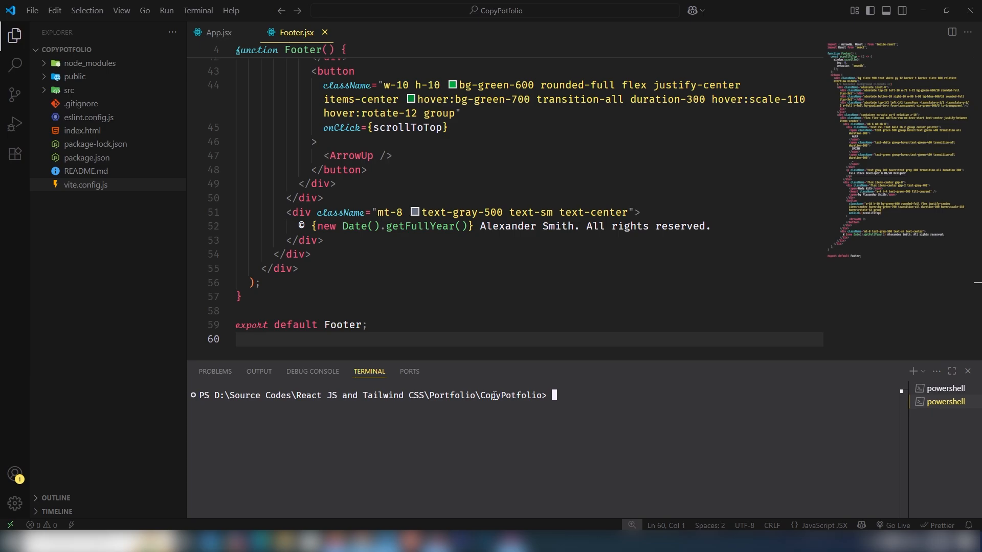
Run npm run dev in the terminal and launch the local site at localhost:5173
{"action": "type", "text": "n"}
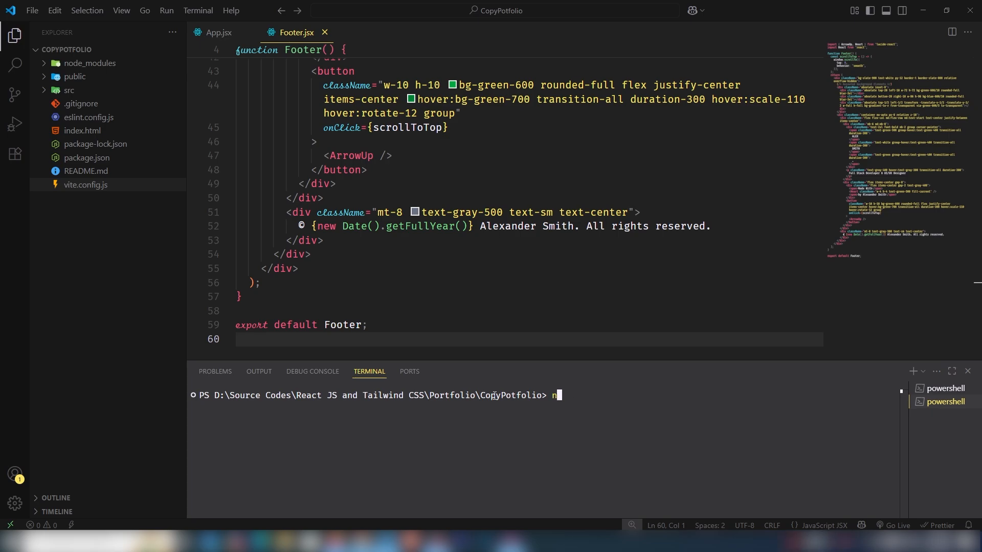
{"action": "type", "text": "pm run de"}
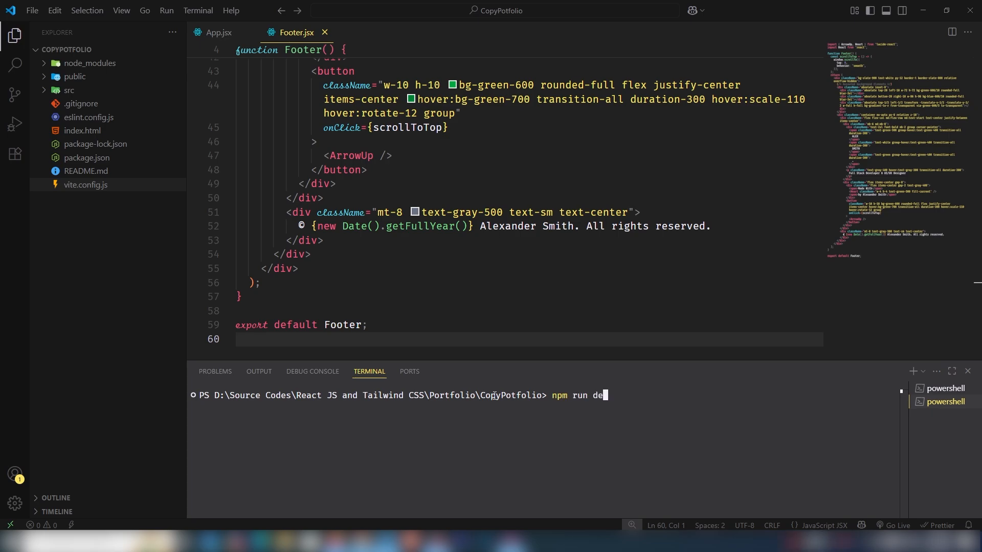
{"action": "key", "text": "Return"}
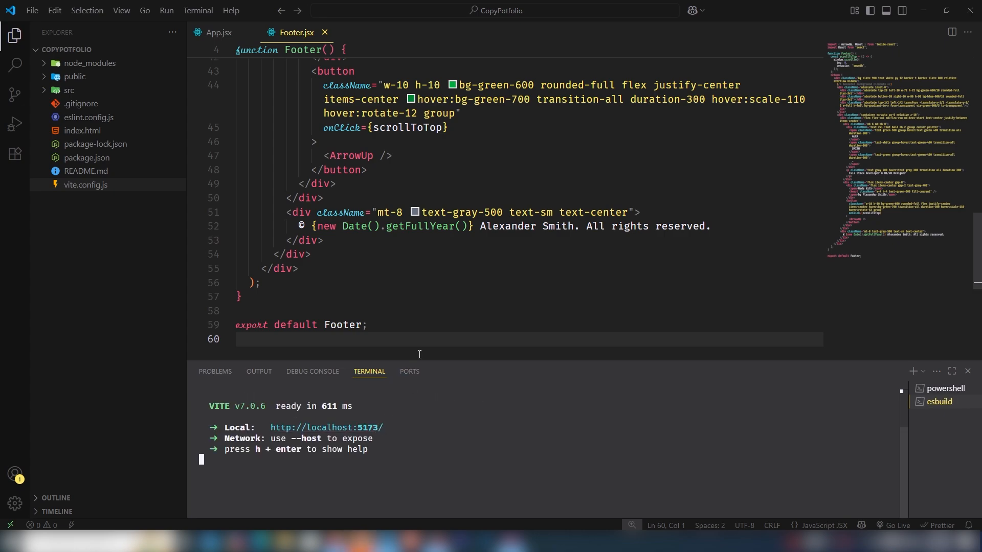
{"action": "left_click", "coordinate": [320, 10]}
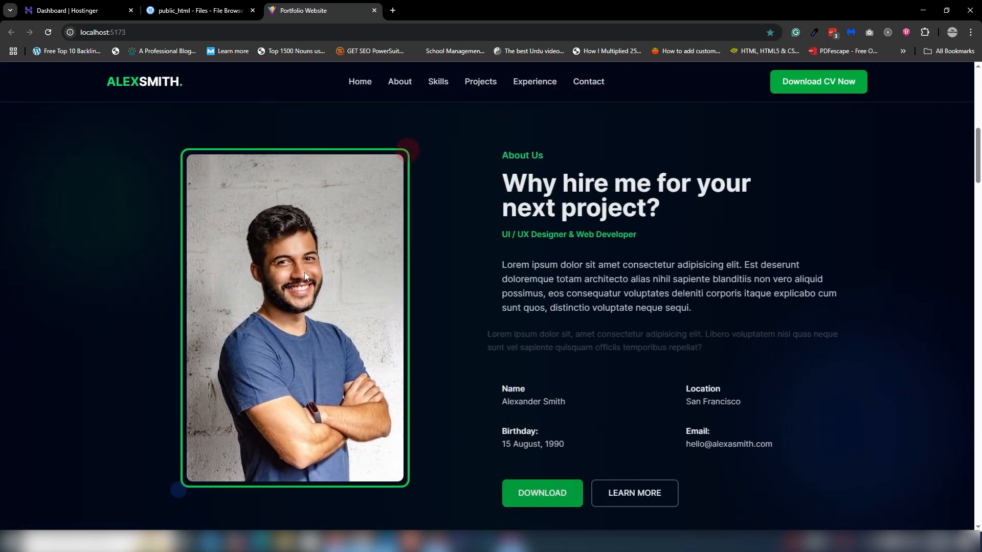
Scroll through the local portfolio sections and switch to the live domain's 403 tab
{"action": "scroll", "scroll_direction": "down", "scroll_amount": 3}
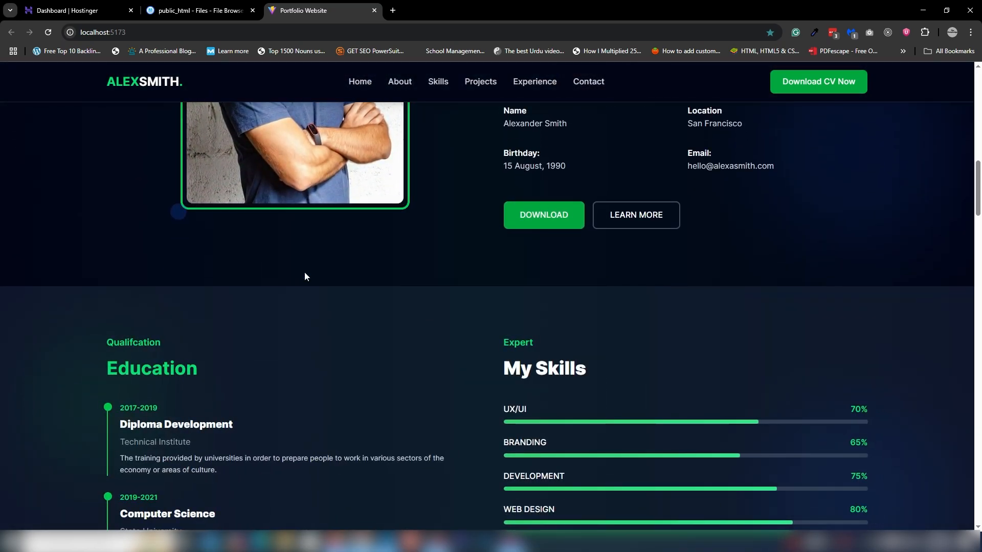
{"action": "scroll", "scroll_direction": "down", "scroll_amount": 3}
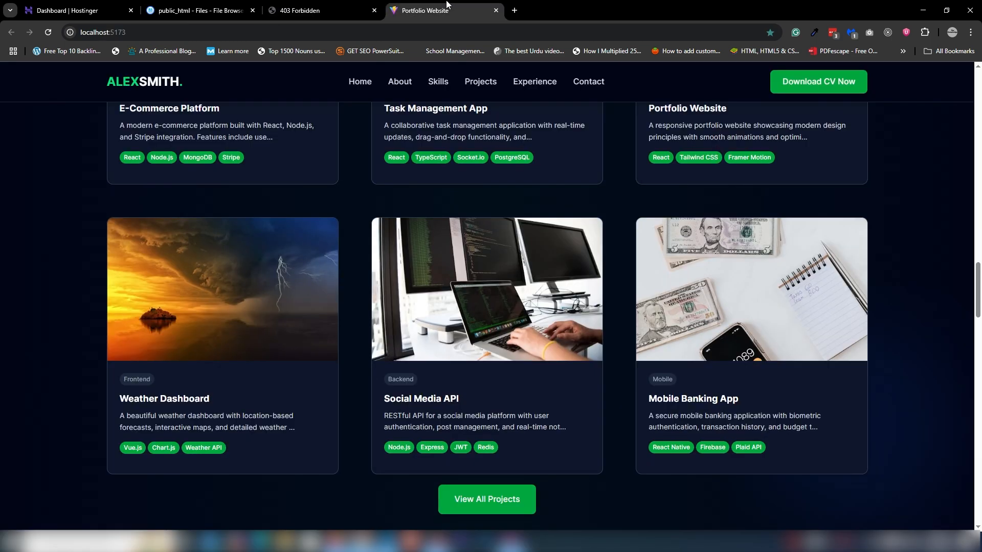
{"action": "left_click", "coordinate": [495, 10]}
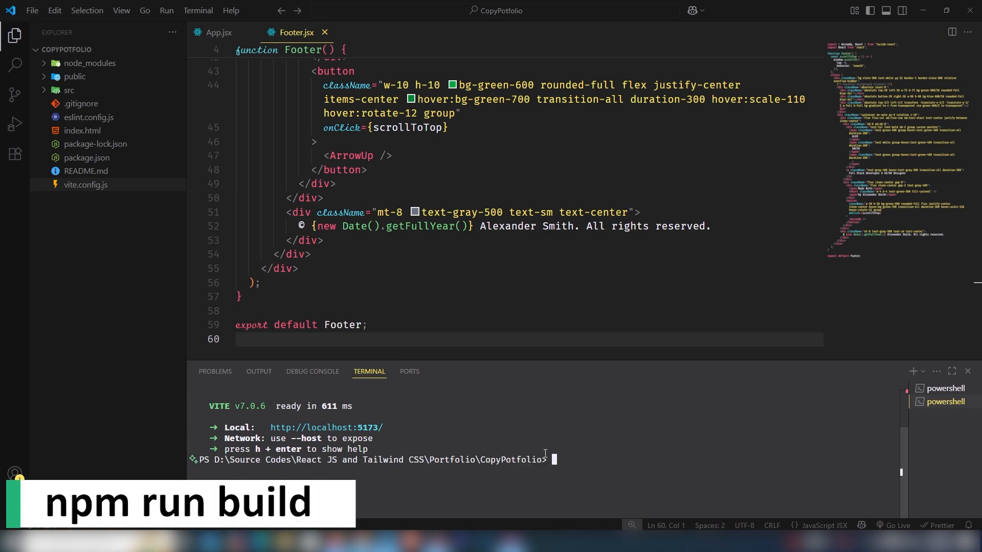
Run npm run build and expand the new dist and assets folders in the Explorer
{"action": "type", "text": "npm run b"}
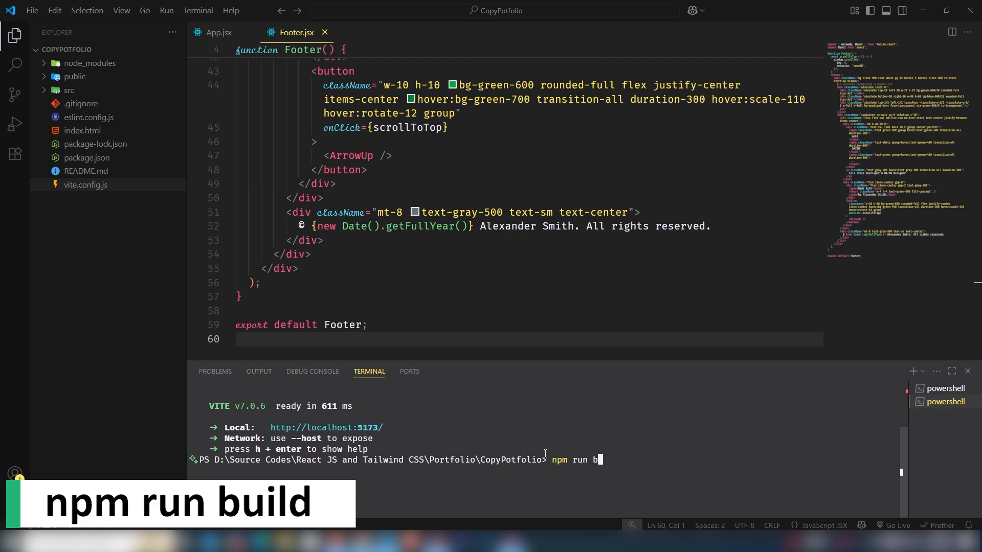
{"action": "key", "text": "Return"}
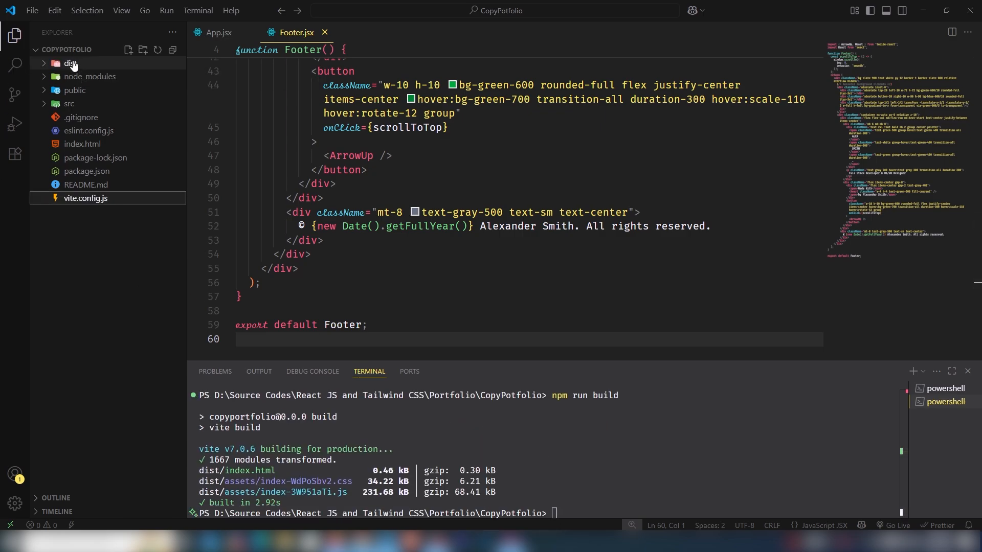
{"action": "left_click", "coordinate": [71, 62]}
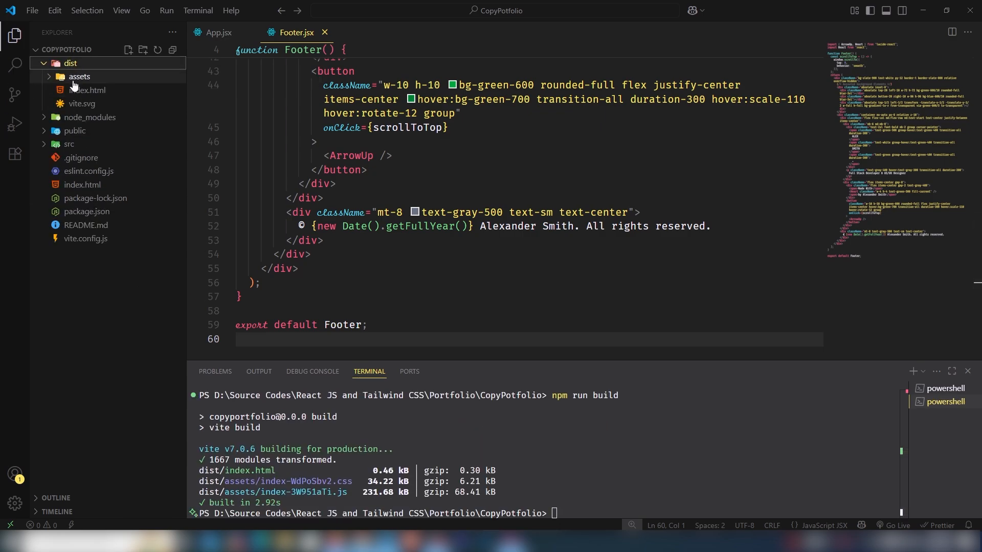
{"action": "left_click", "coordinate": [79, 77]}
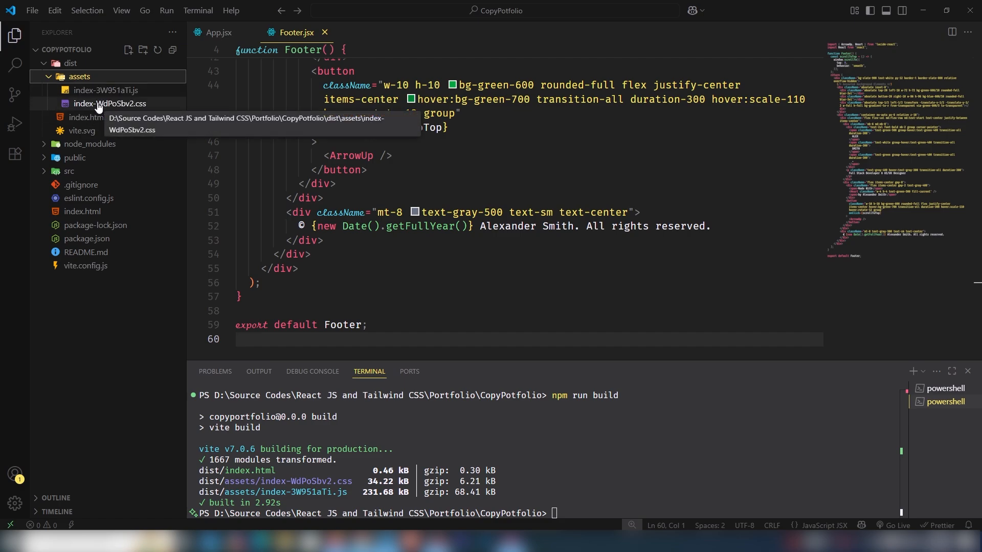
{"action": "mouse_move", "coordinate": [86, 117]}
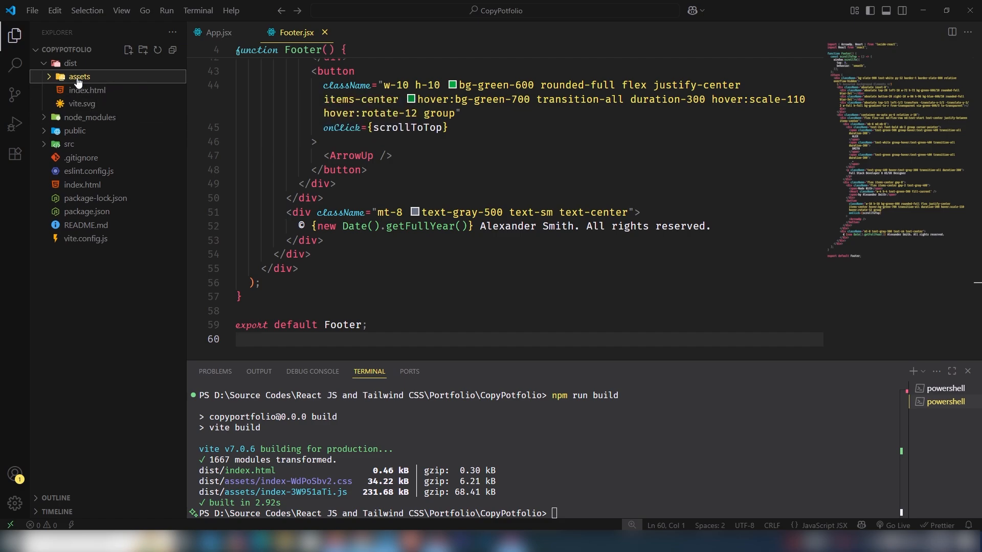
{"action": "right_click", "coordinate": [79, 76]}
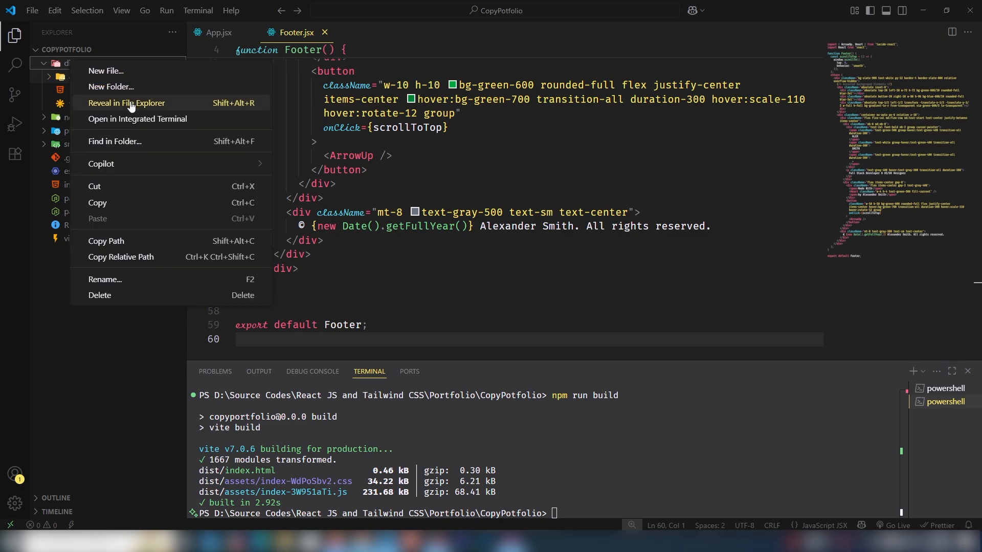
Reveal dist in File Explorer, browse its assets, and select all build output files with Ctrl+A
{"action": "left_click", "coordinate": [127, 102]}
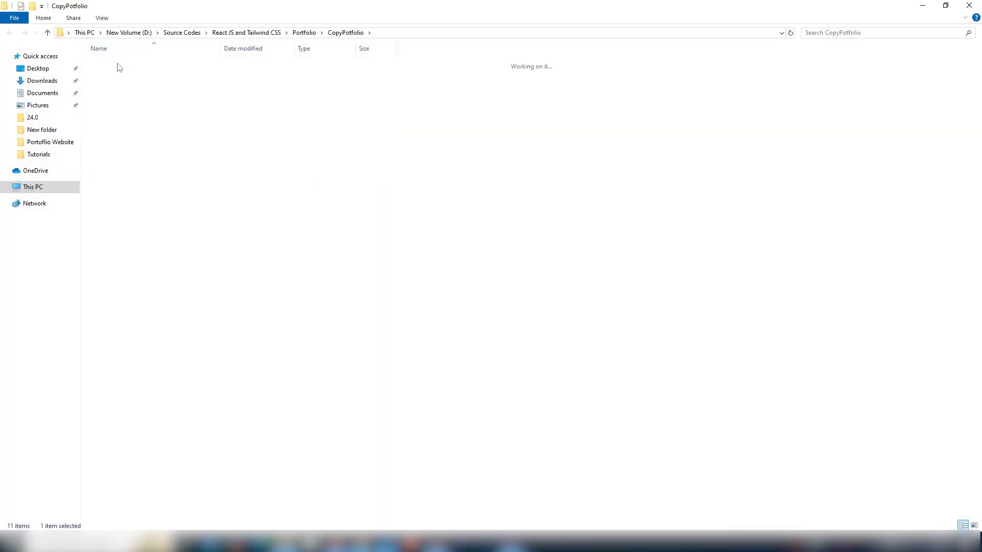
{"action": "double_click", "coordinate": [110, 62]}
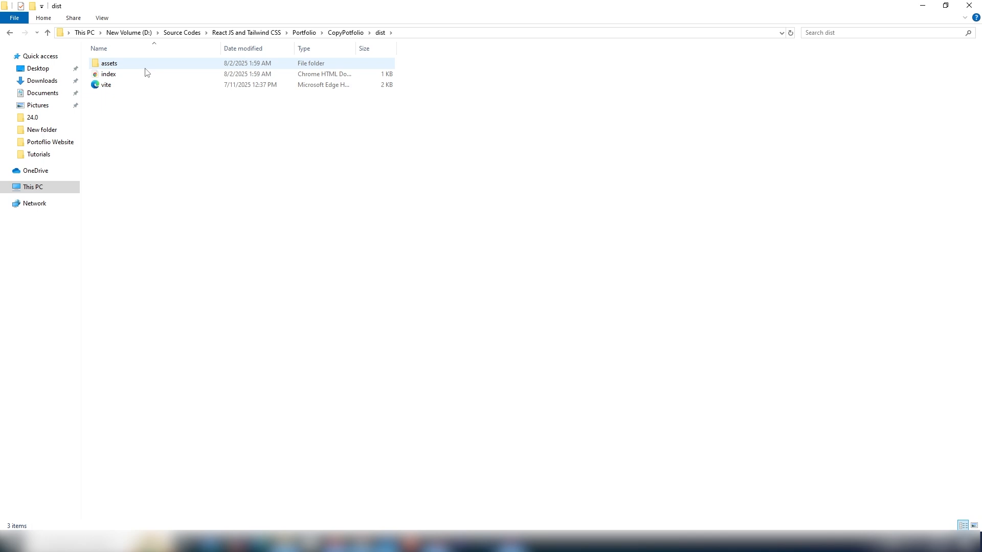
{"action": "left_click", "coordinate": [108, 73]}
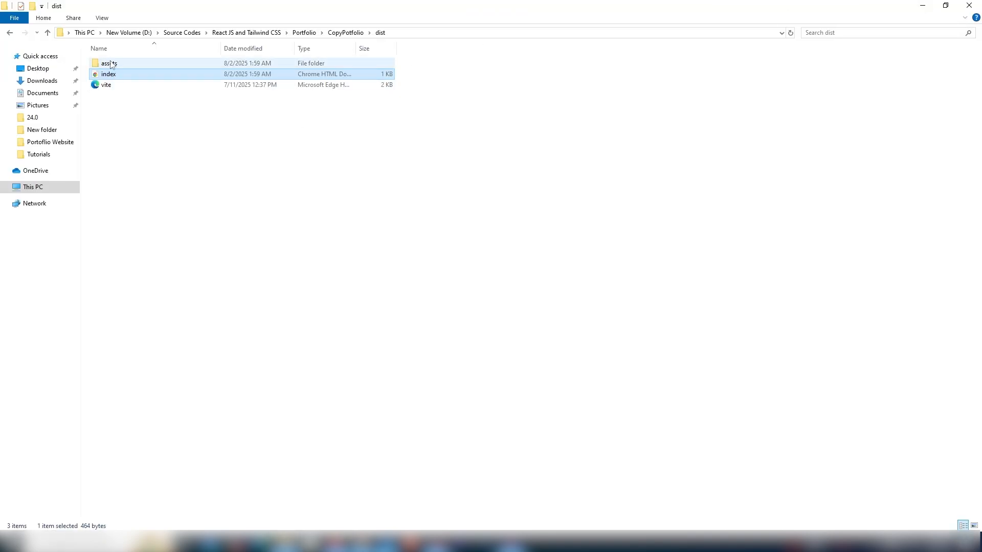
{"action": "double_click", "coordinate": [110, 62]}
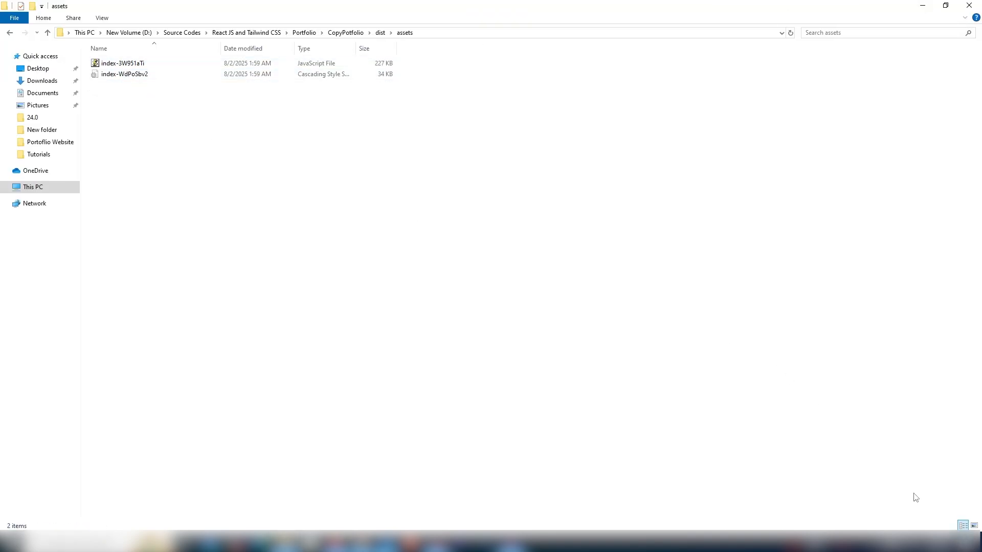
{"action": "left_click", "coordinate": [381, 33]}
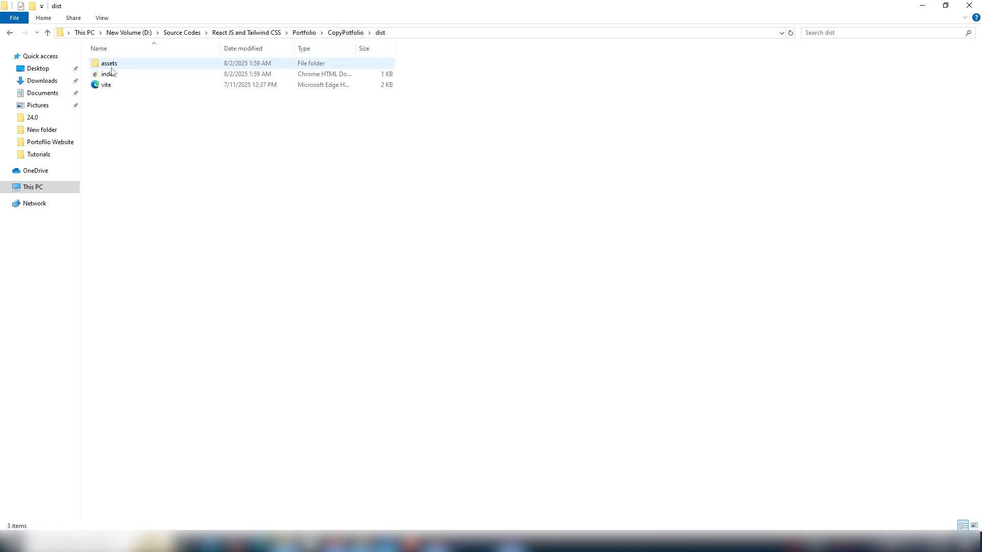
{"action": "key", "text": "ctrl+a"}
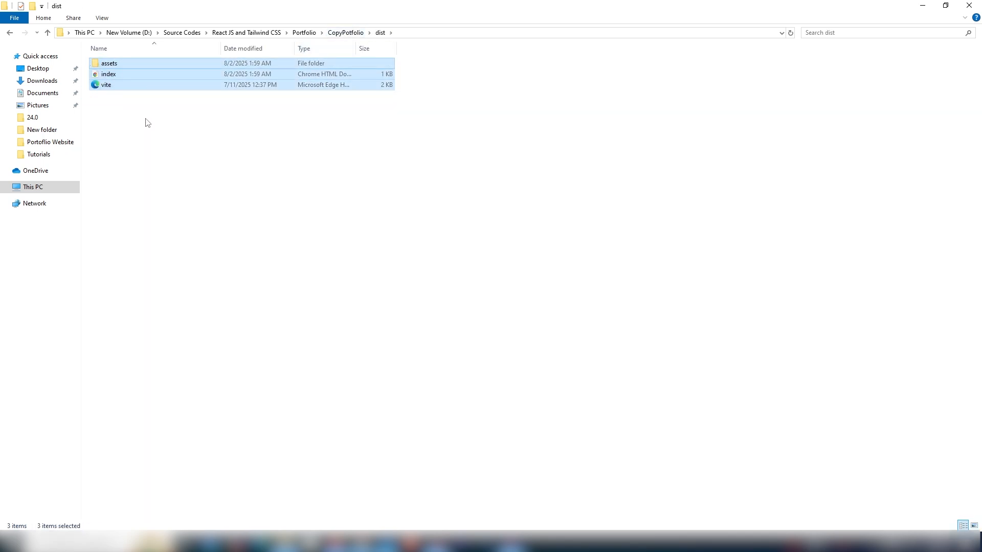
{"action": "left_click", "coordinate": [144, 130]}
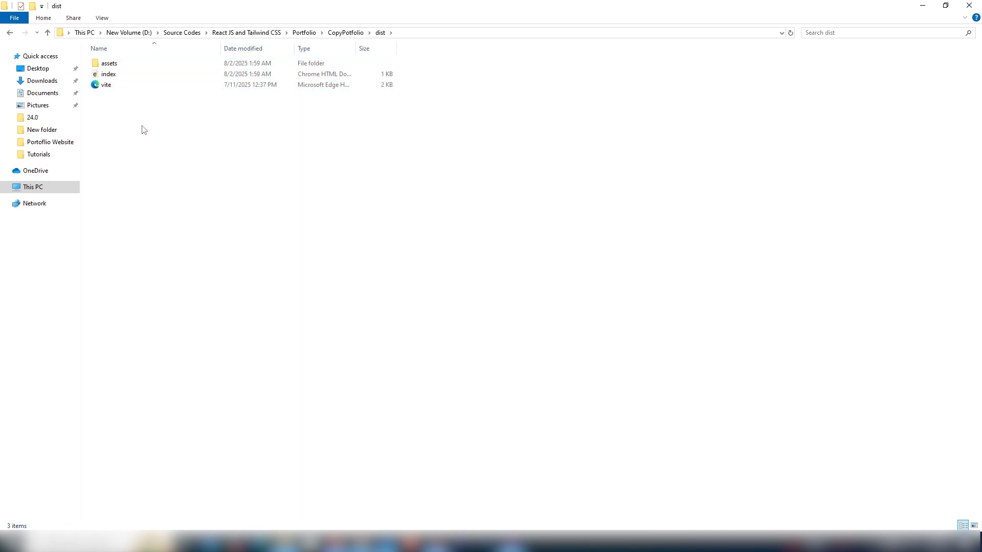
{"action": "key", "text": "ctrl+a"}
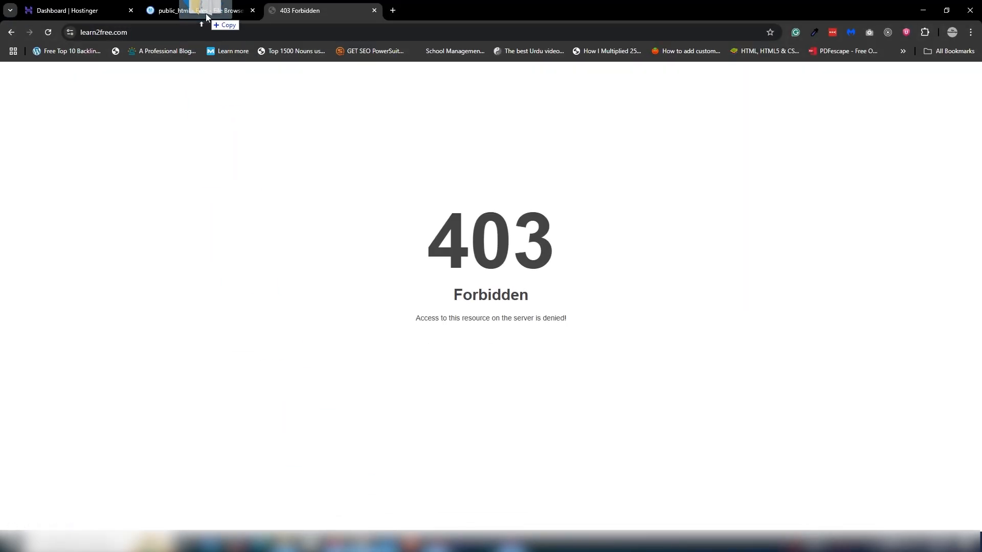
Upload the dist files (assets, index.html, vite.svg) into public_html and reload learn2free.com
{"action": "left_click", "coordinate": [197, 11]}
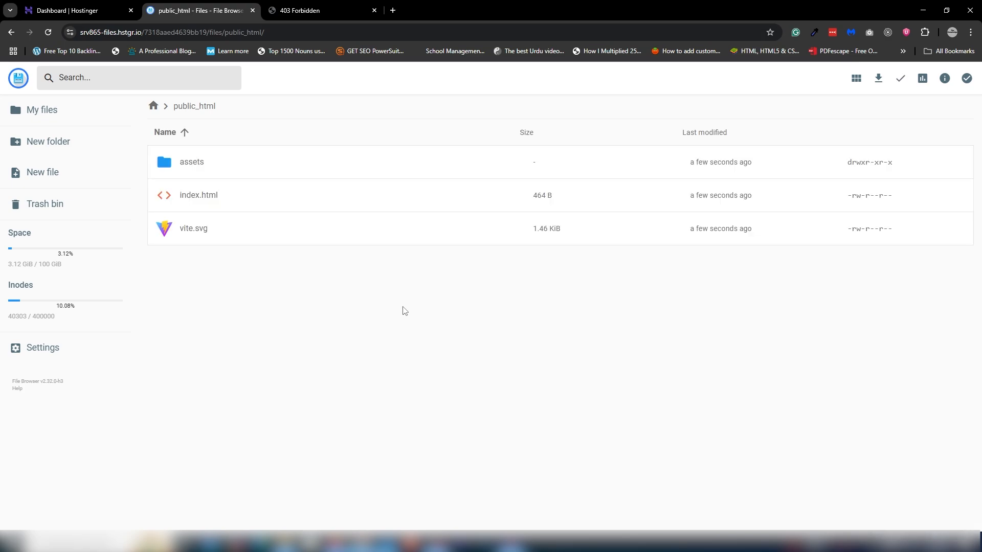
{"action": "left_click", "coordinate": [321, 10]}
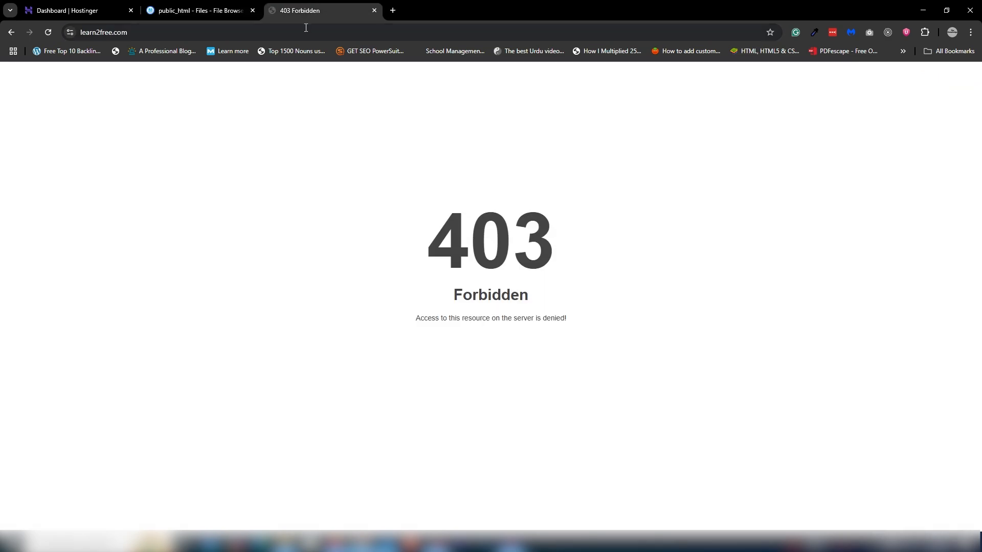
{"action": "left_click", "coordinate": [48, 32]}
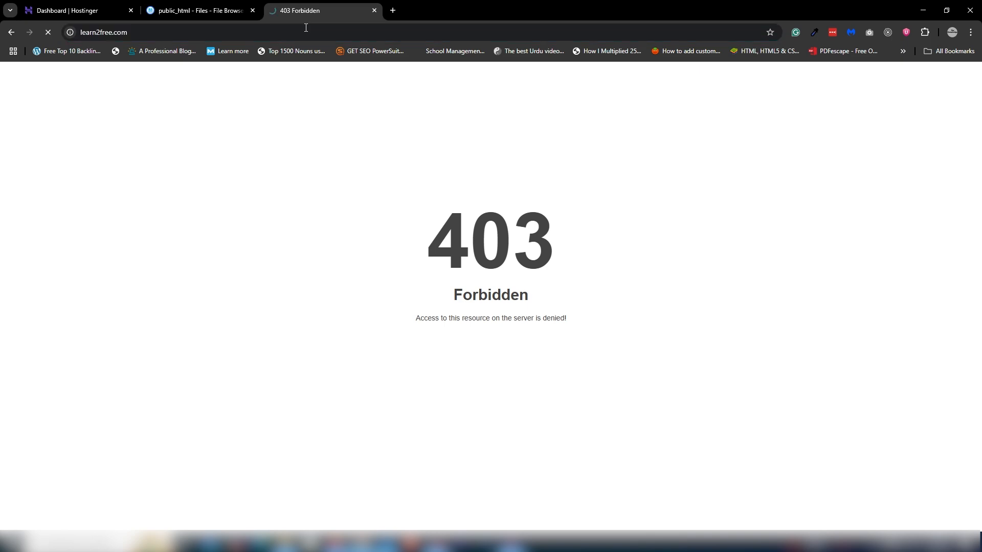